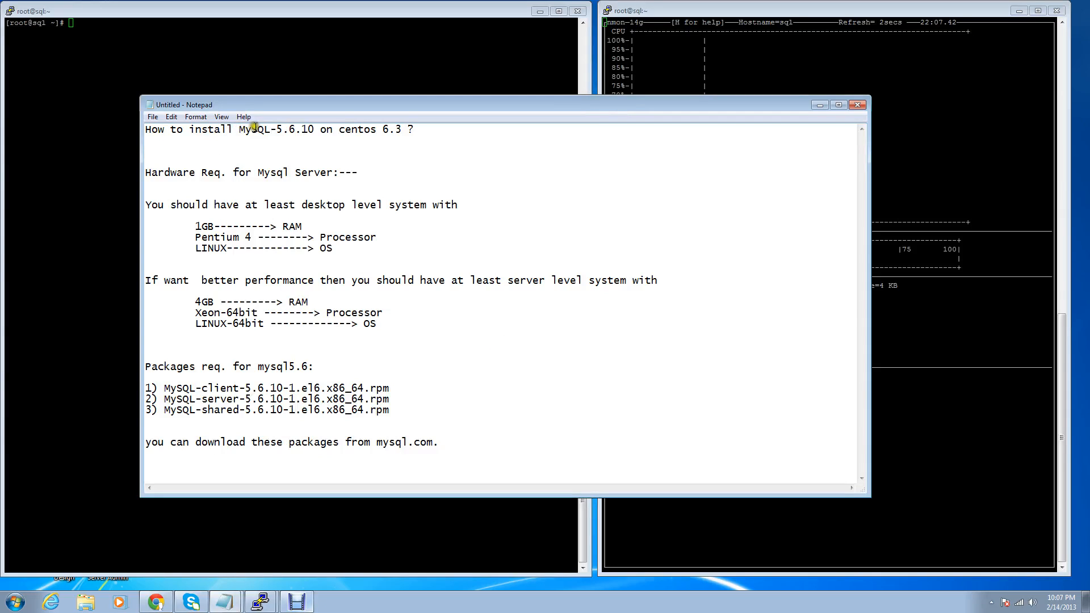
Highlight the installation guide title and its operating system requirement lines
left_click_drag(239, 129, 407, 129)
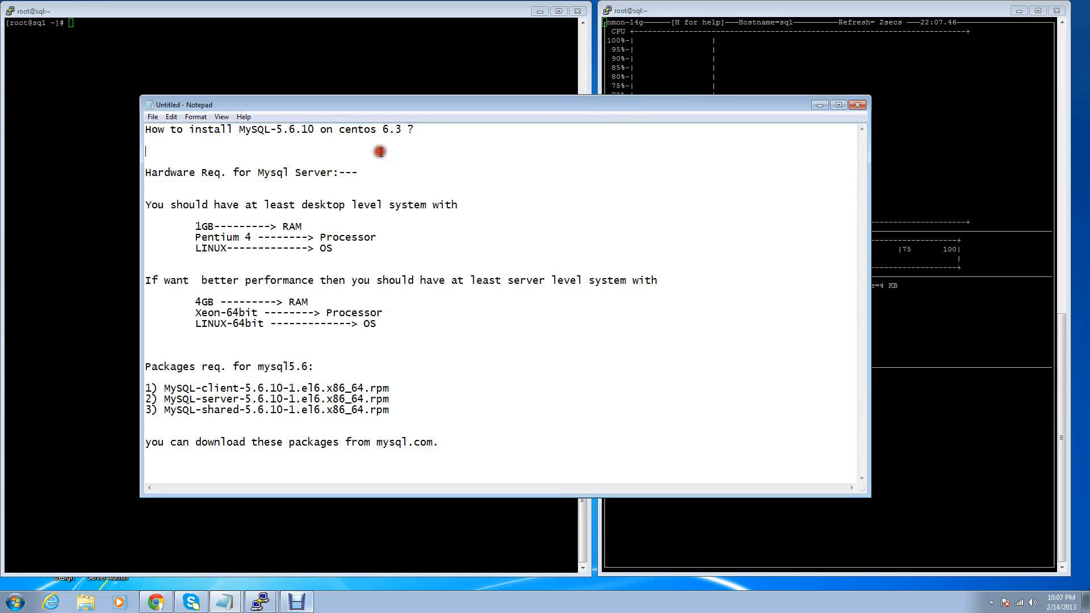
mouse_move(380, 154)
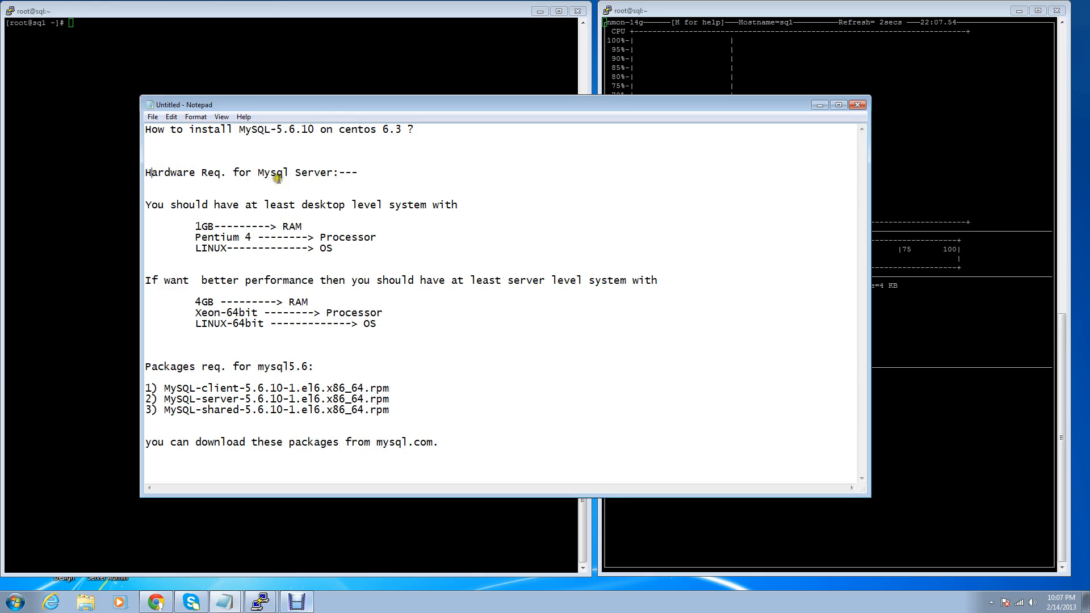
mouse_move(378, 205)
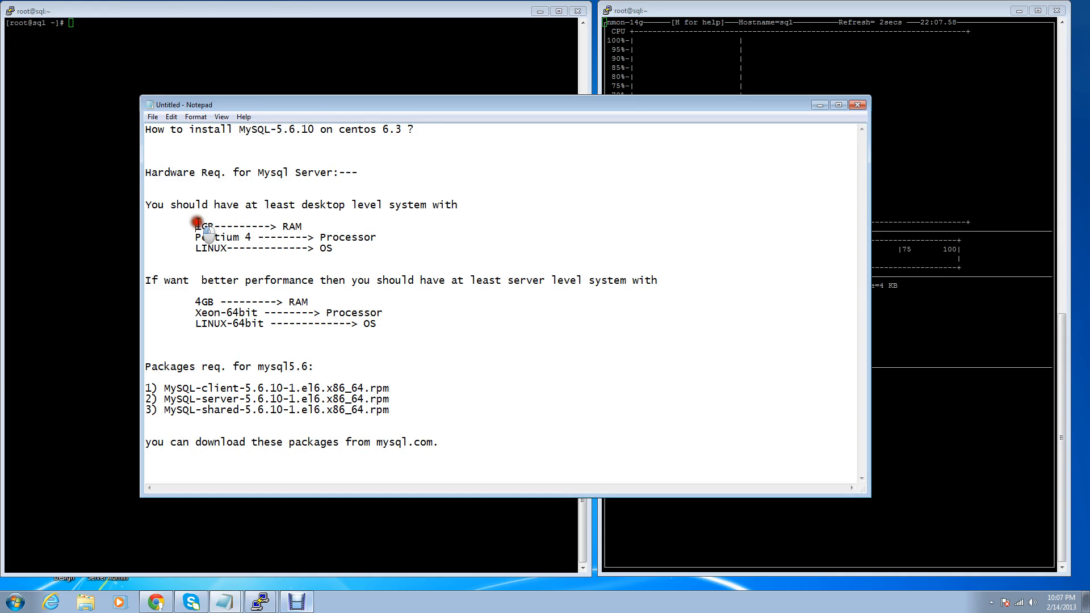
left_click_drag(197, 237, 341, 237)
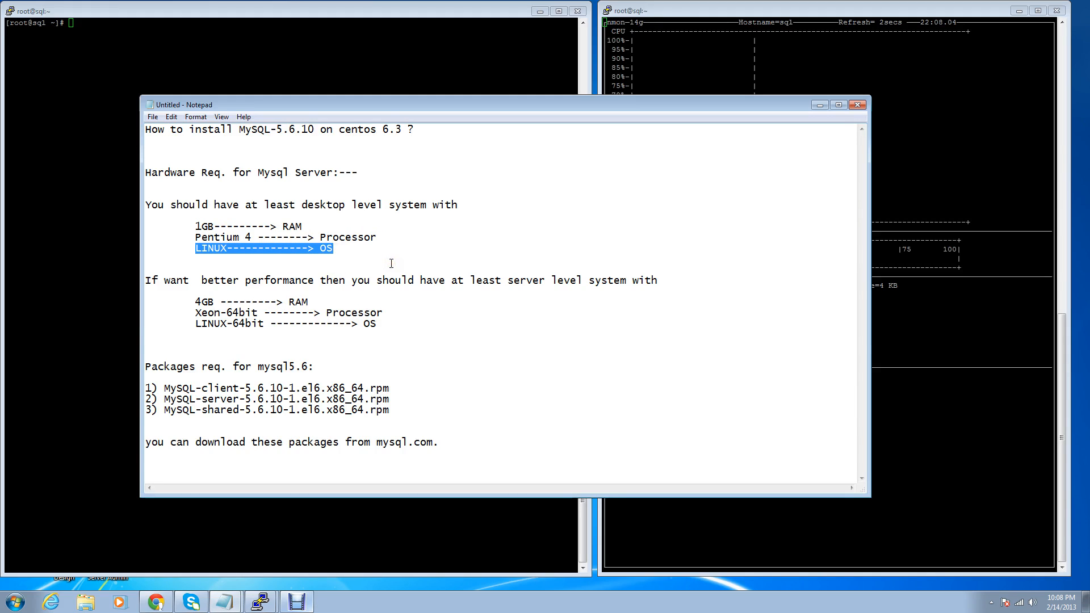
mouse_move(316, 265)
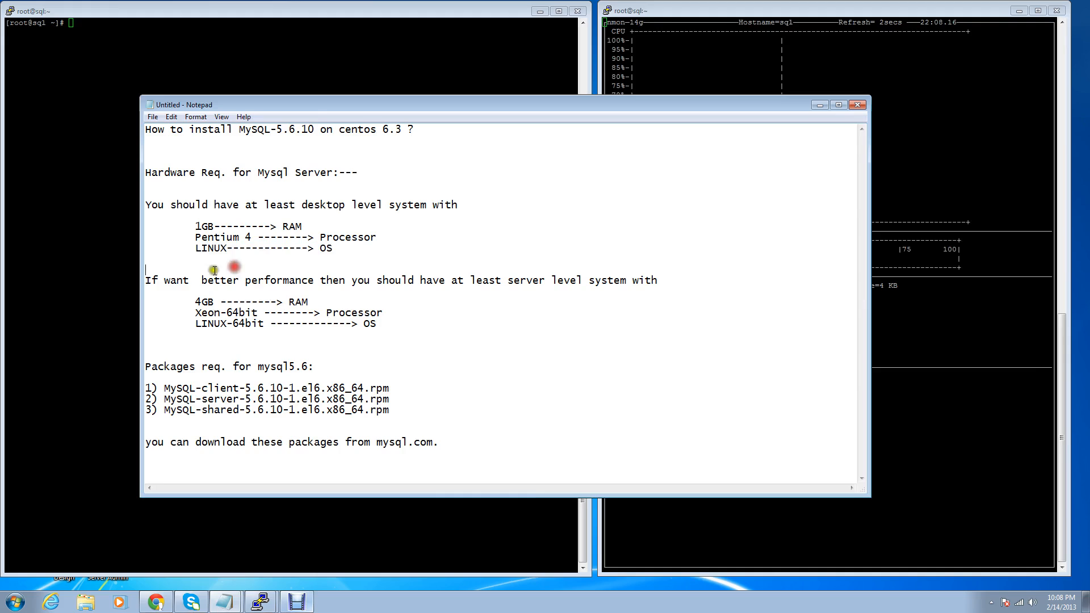
mouse_move(382, 287)
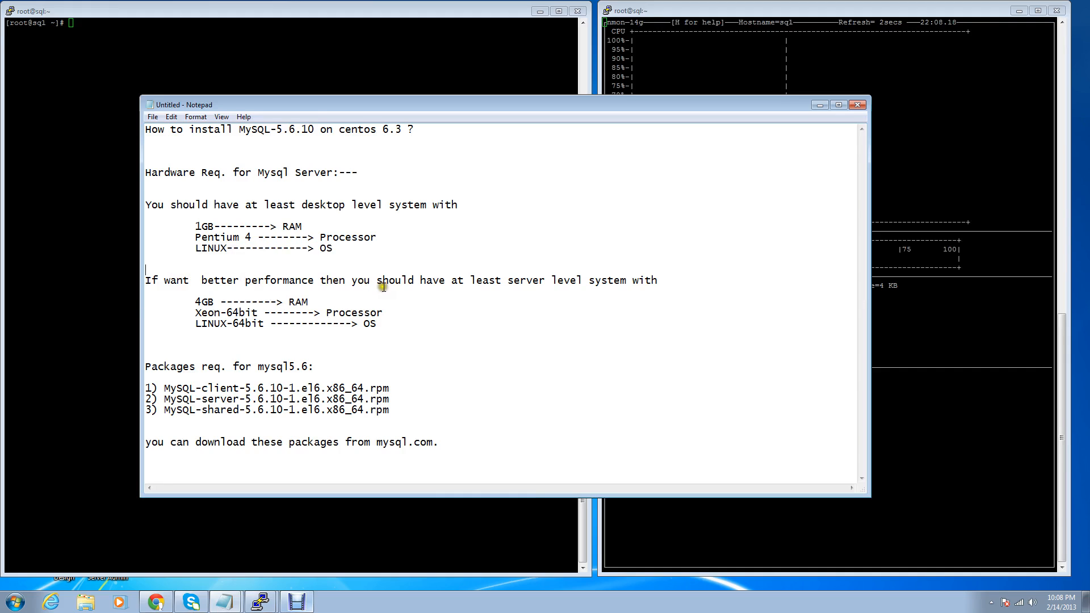
mouse_move(620, 282)
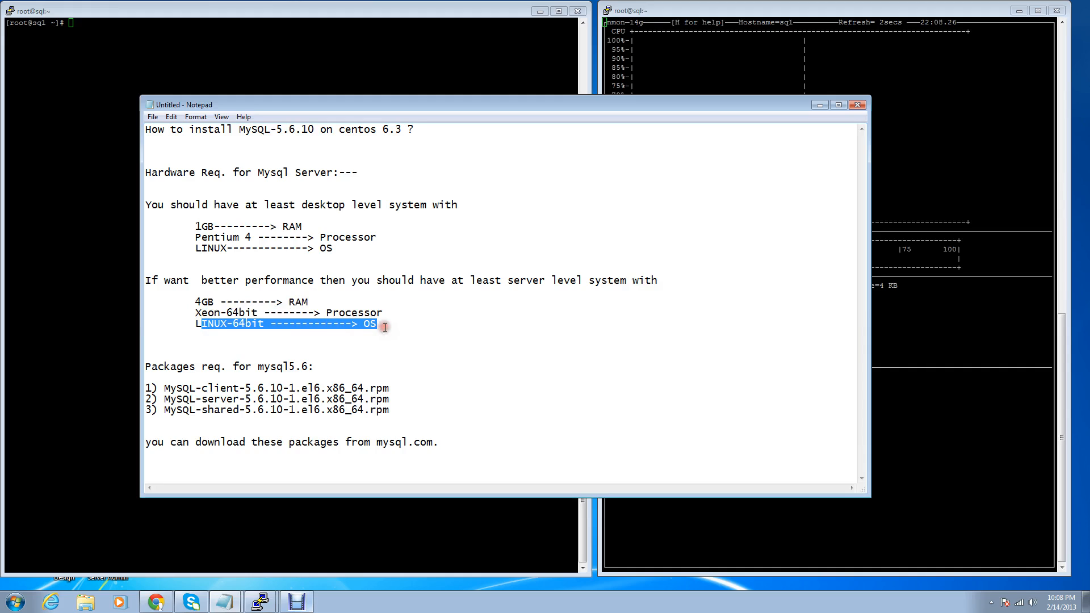
left_click(146, 334)
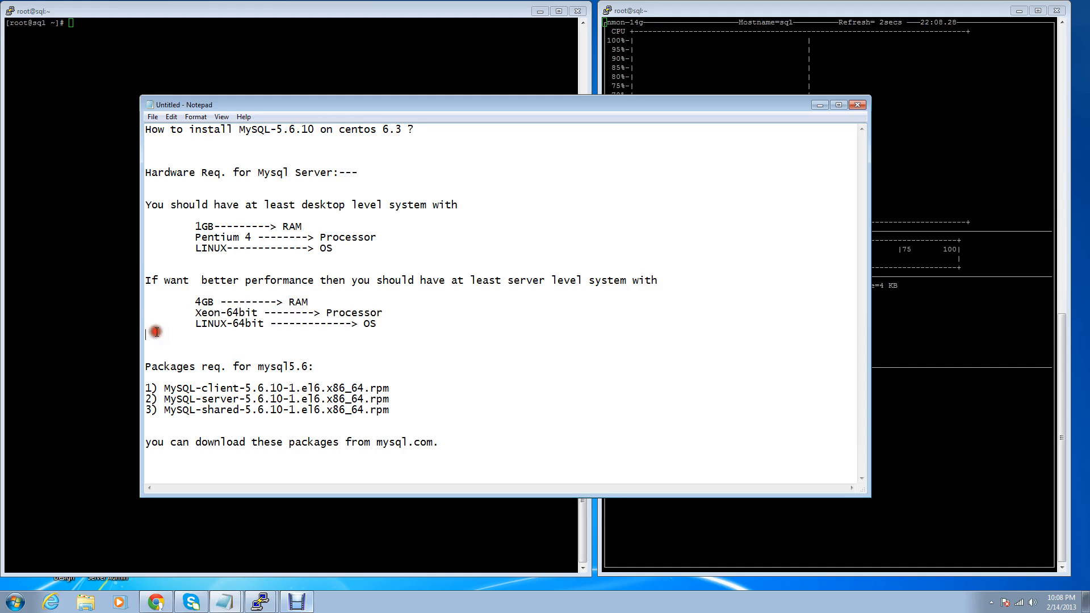
mouse_move(257, 369)
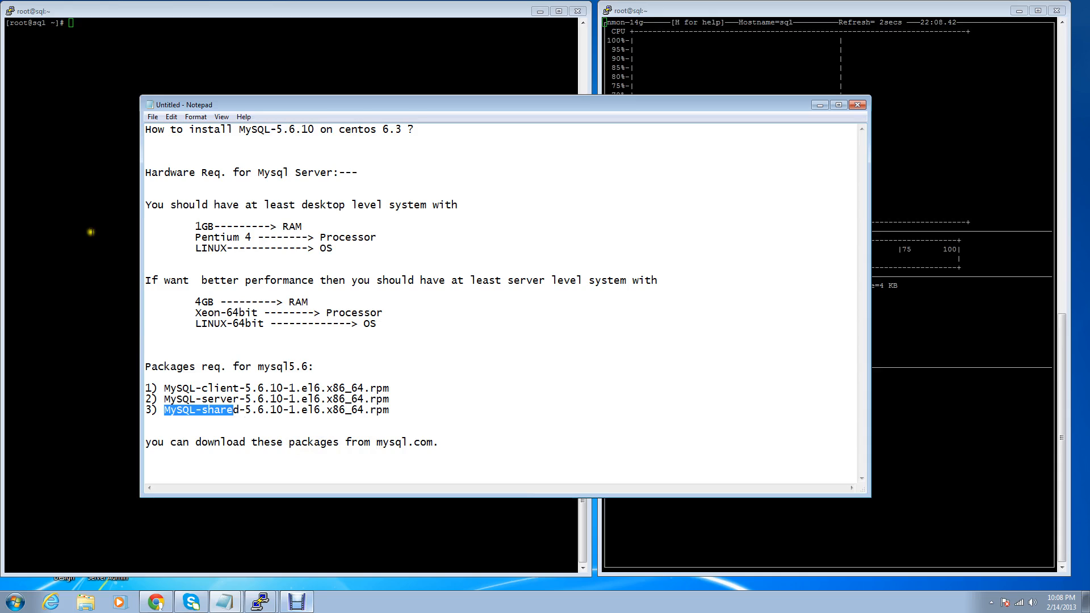
mouse_move(450, 67)
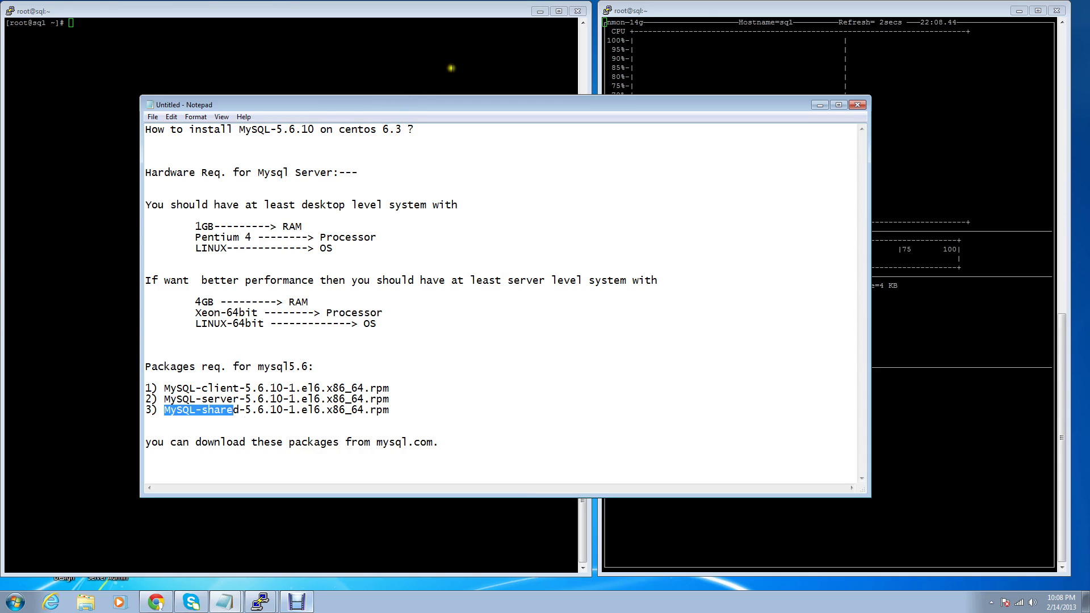
Confirm hostname sql.example.com, move to /opt, and list the MySQL packages with sizes
left_click(857, 105)
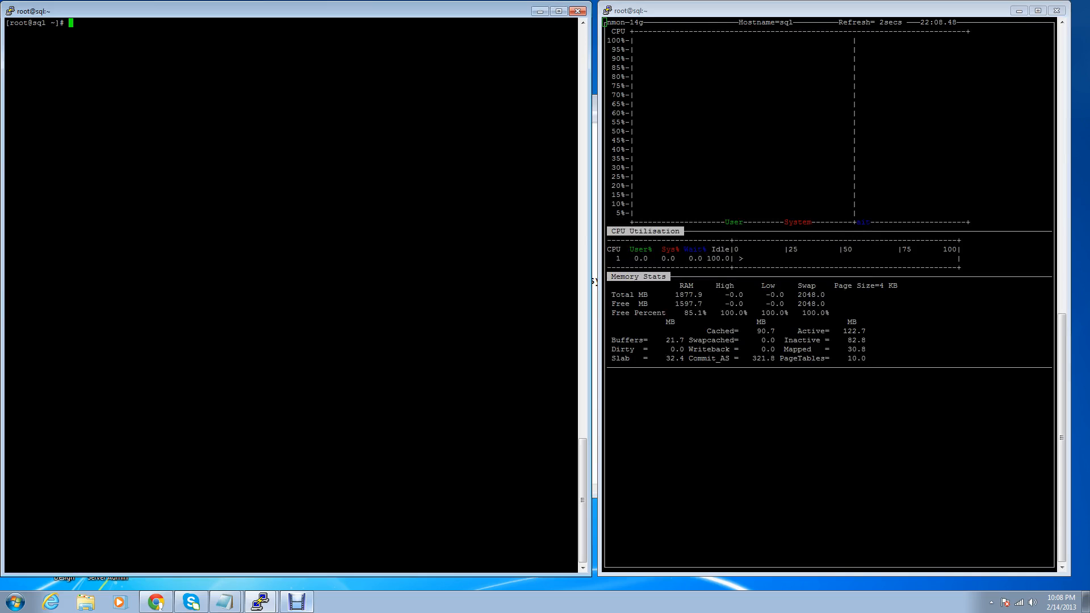
type("hosn")
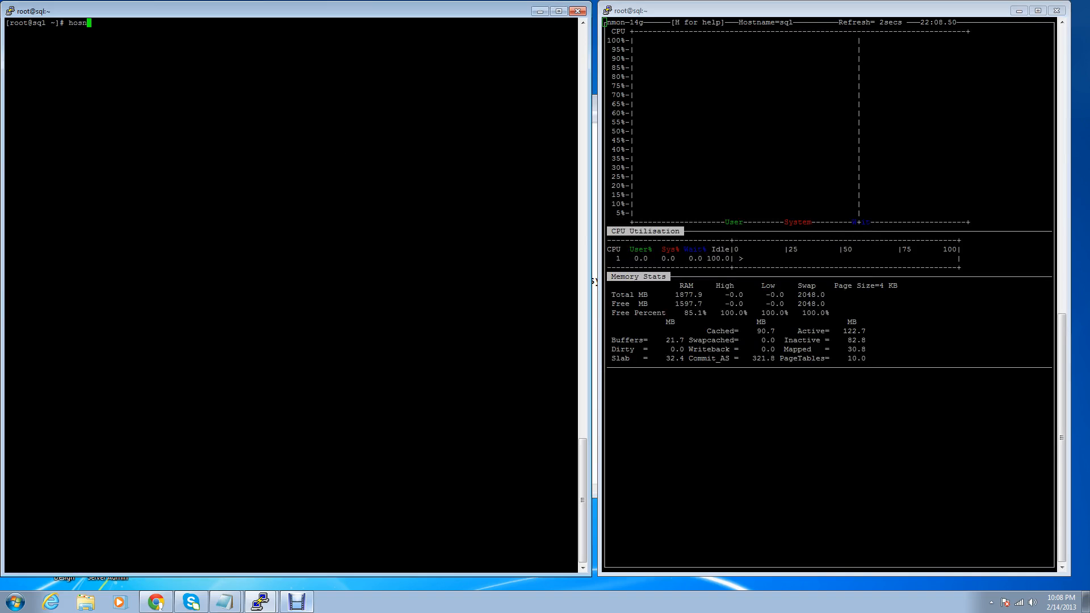
type("tname")
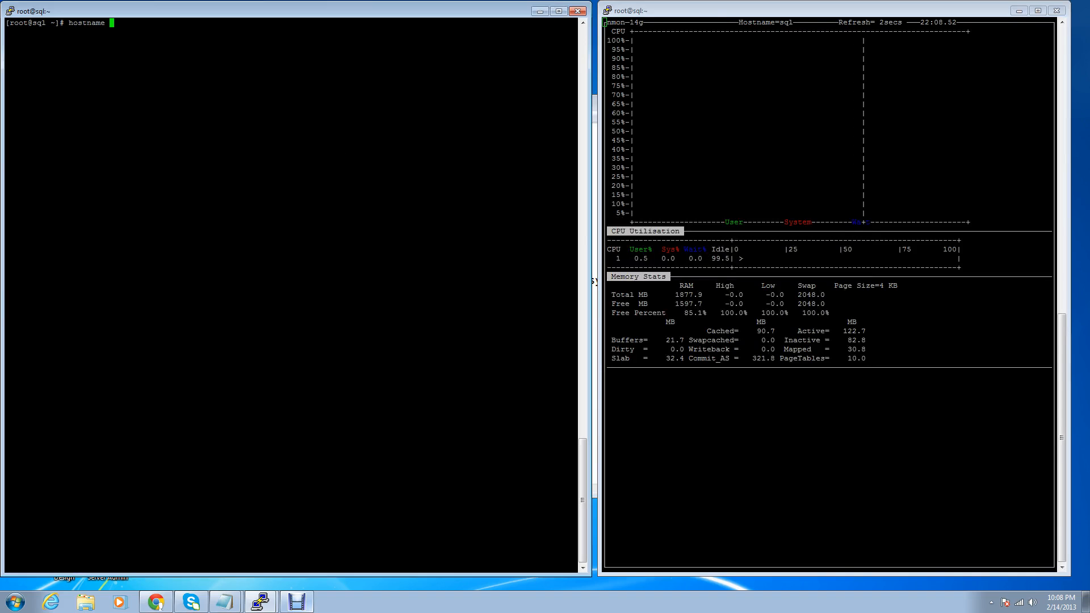
key("Return")
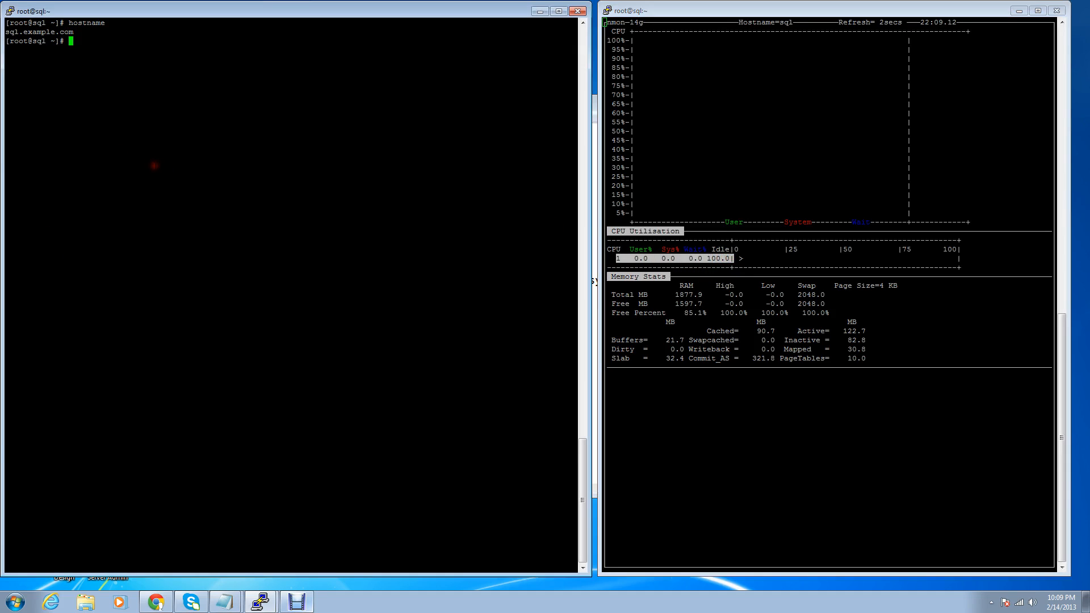
type("cd /opt/")
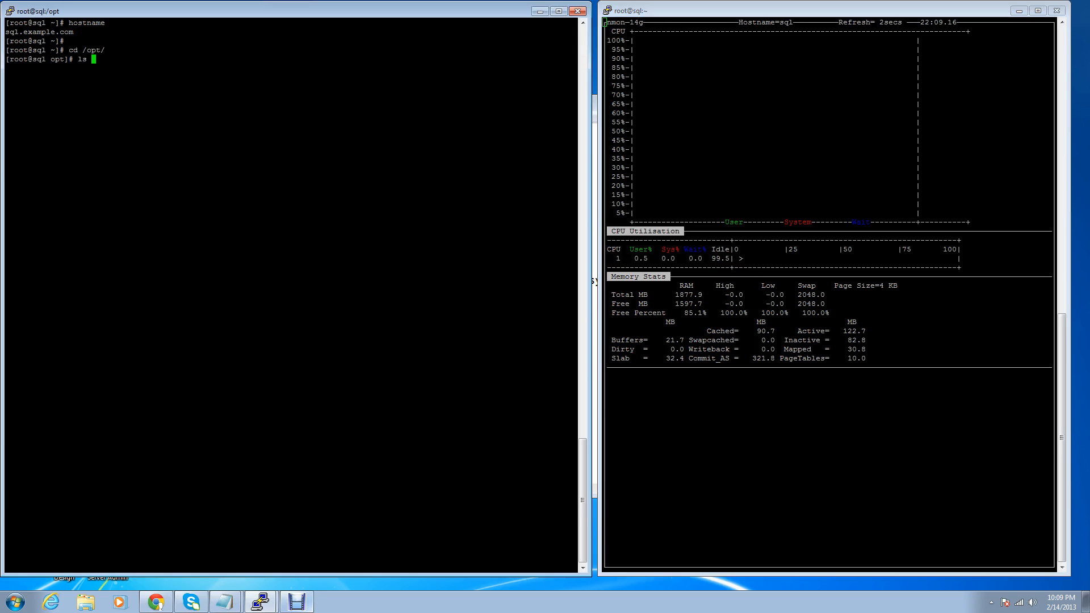
key("Return")
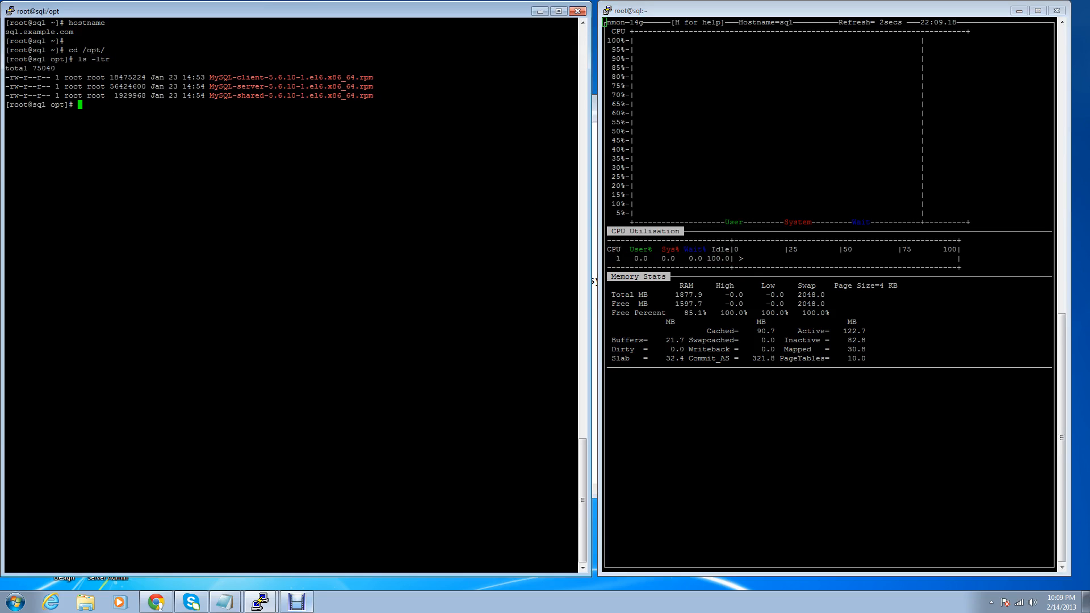
type("du")
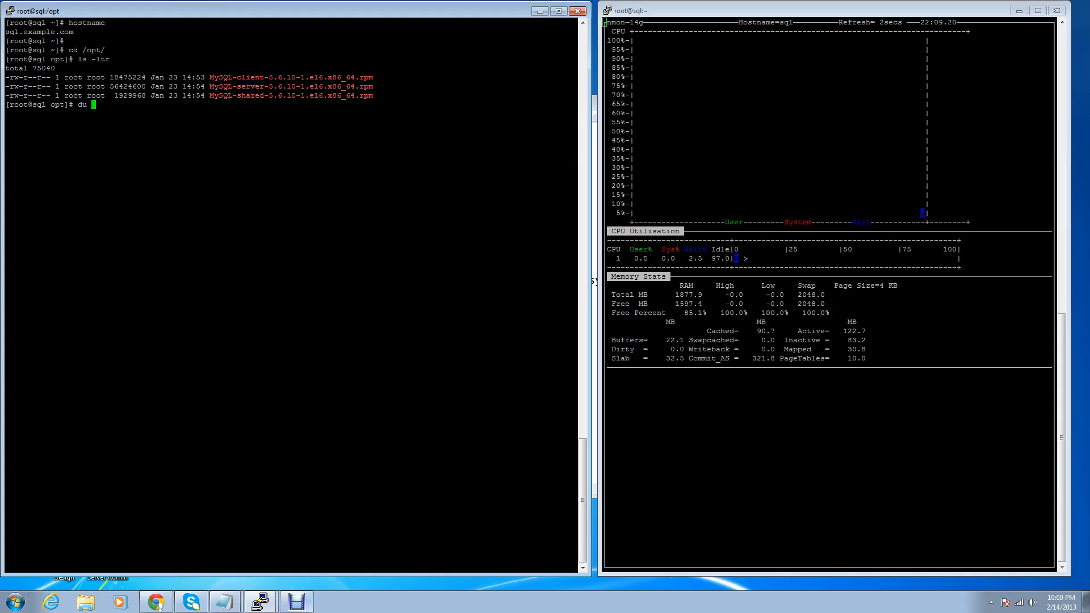
type("-sh")
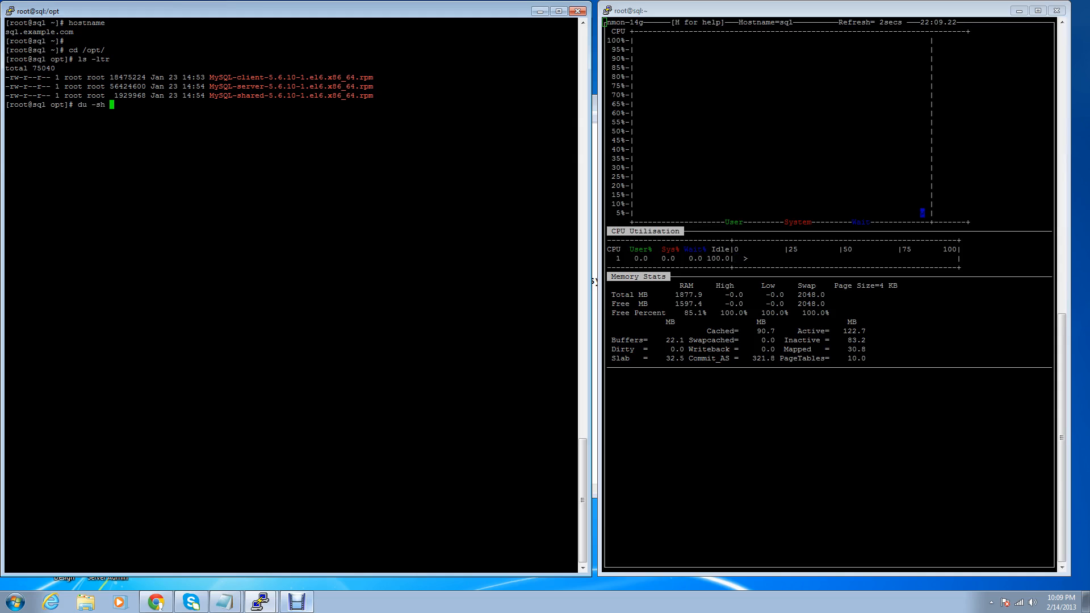
key("Return")
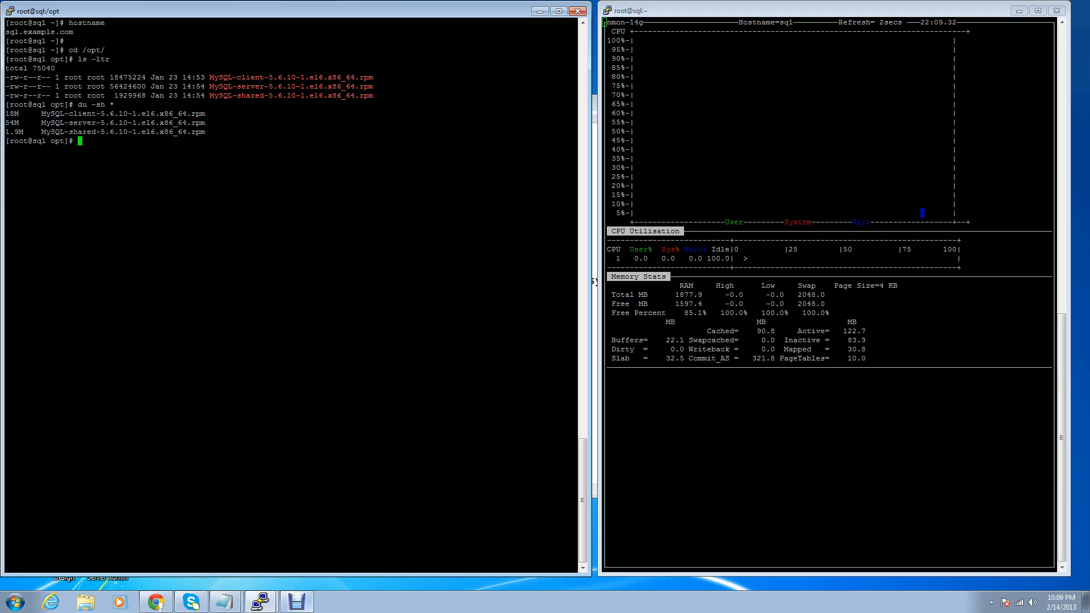
Install the MySQL-shared 5.6.10 package with rpm -ivh
type("rpm")
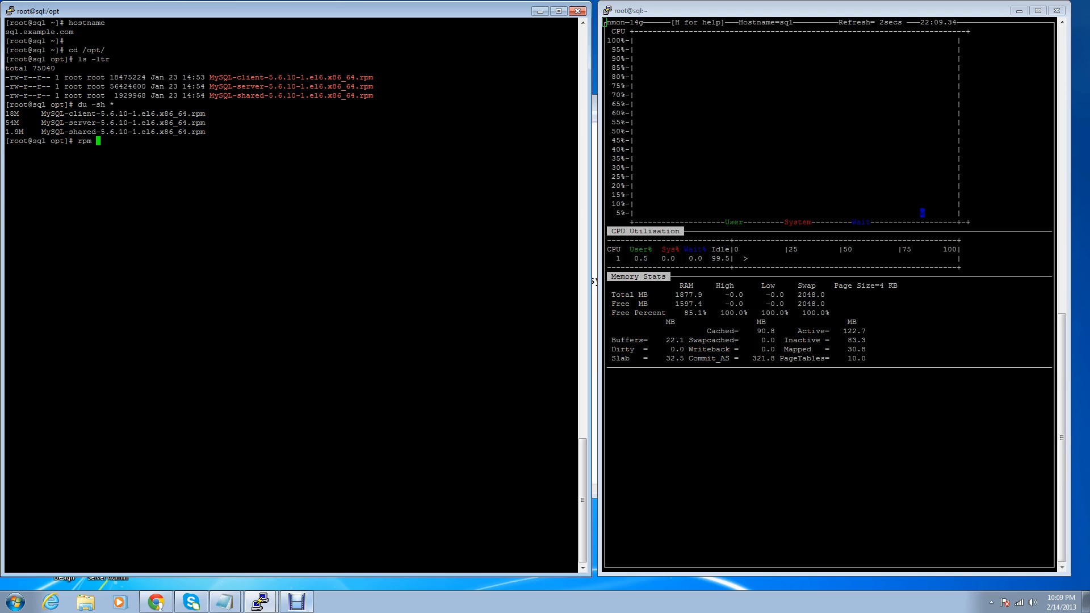
type("-ivh")
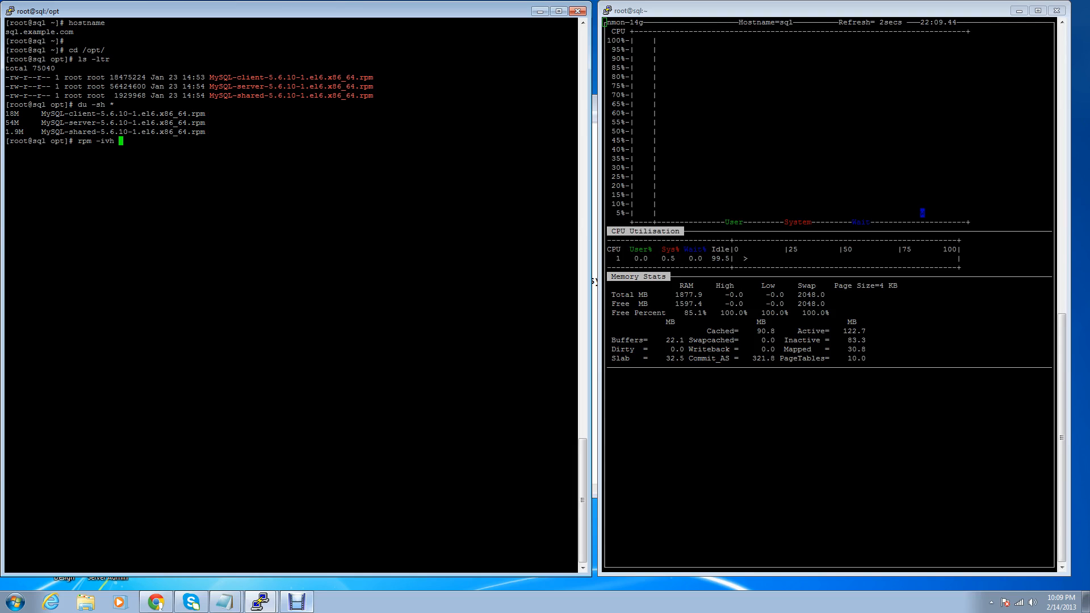
type("MySQL-S")
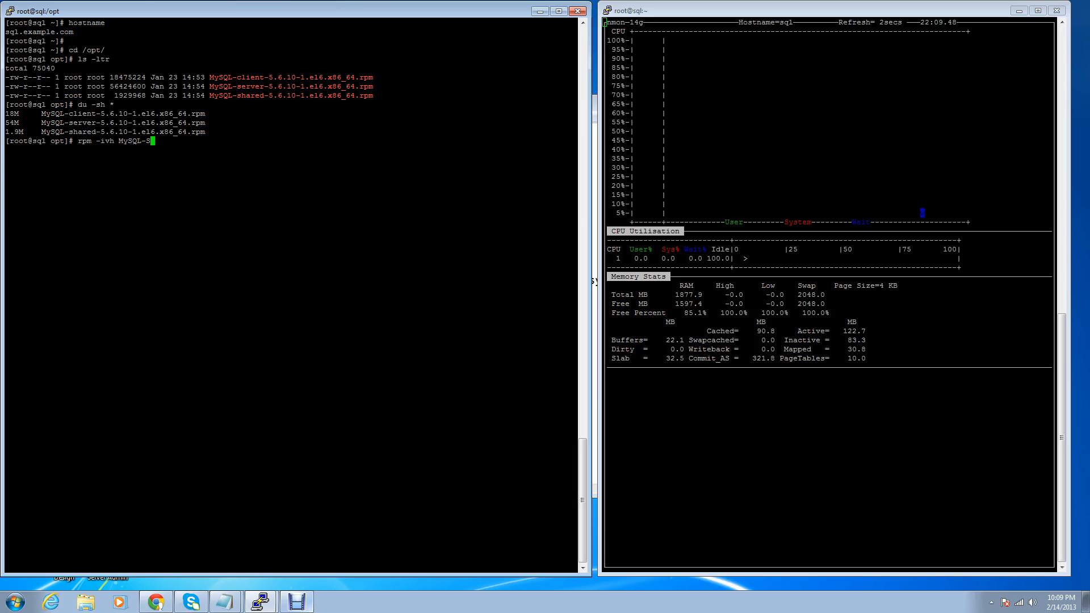
key("Return")
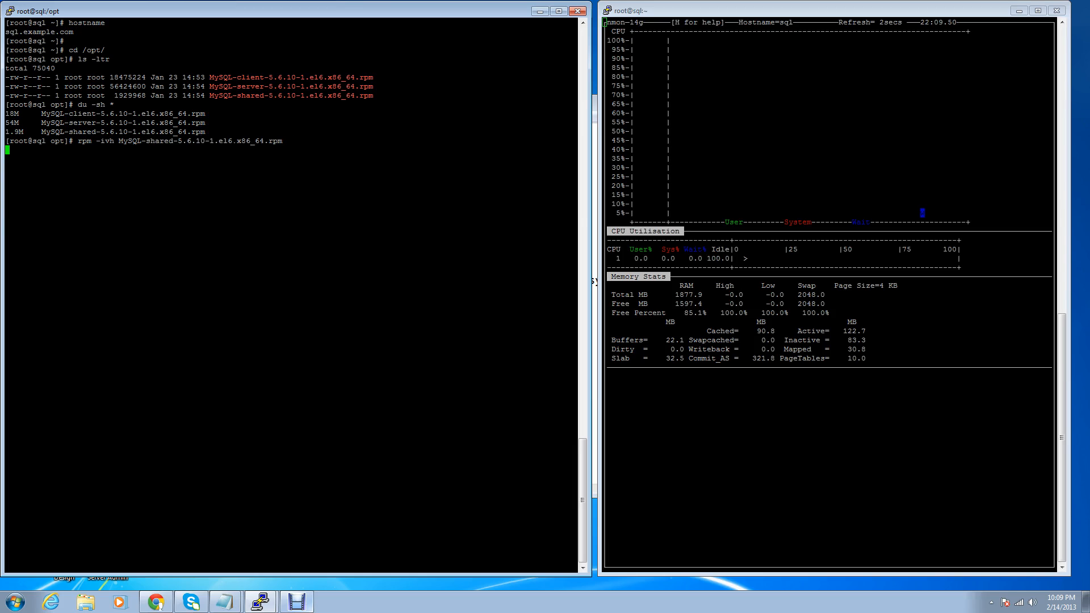
key("Return")
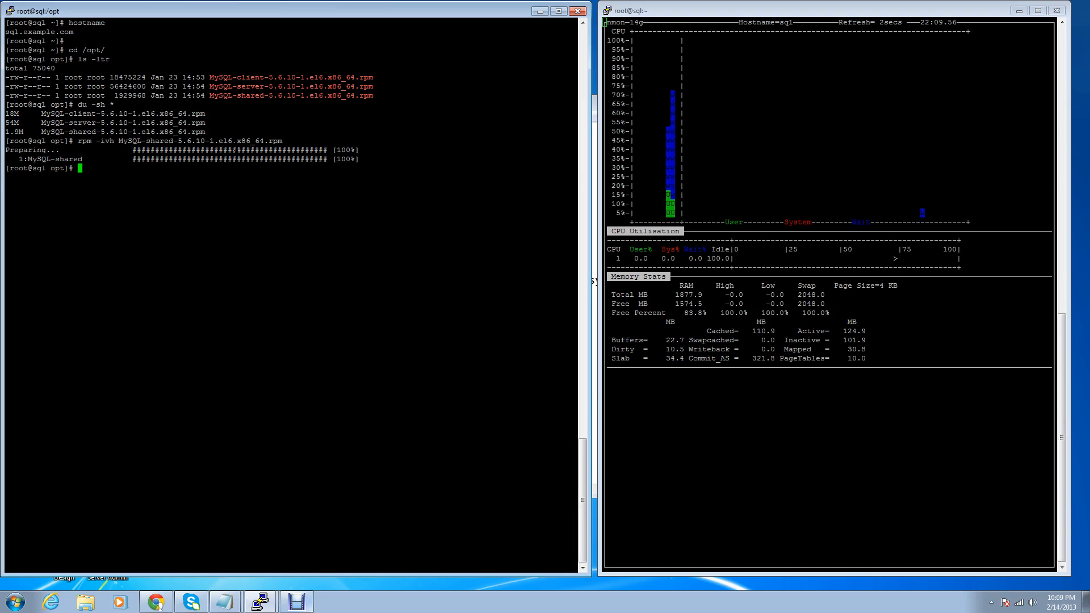
Install the MySQL-client-5.6.10-1.el6.x86_64.rpm package with rpm -ivh
type("rpm -ivh MySQL-shared-")
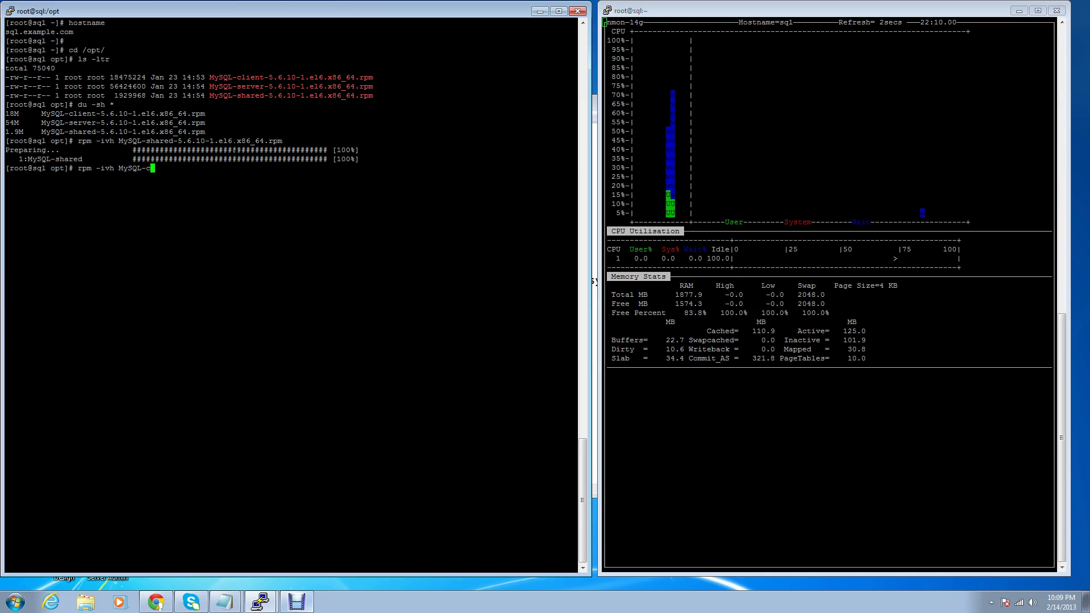
key("Return")
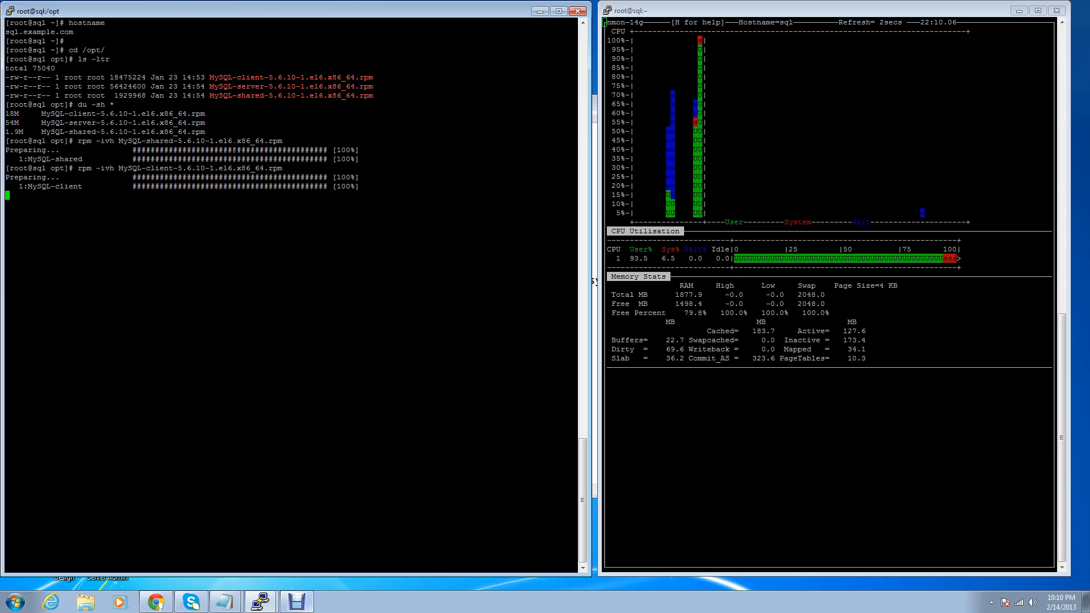
type("rpm -ivh MySQL-client-5.6.10-1.el6.x86_64.rpm")
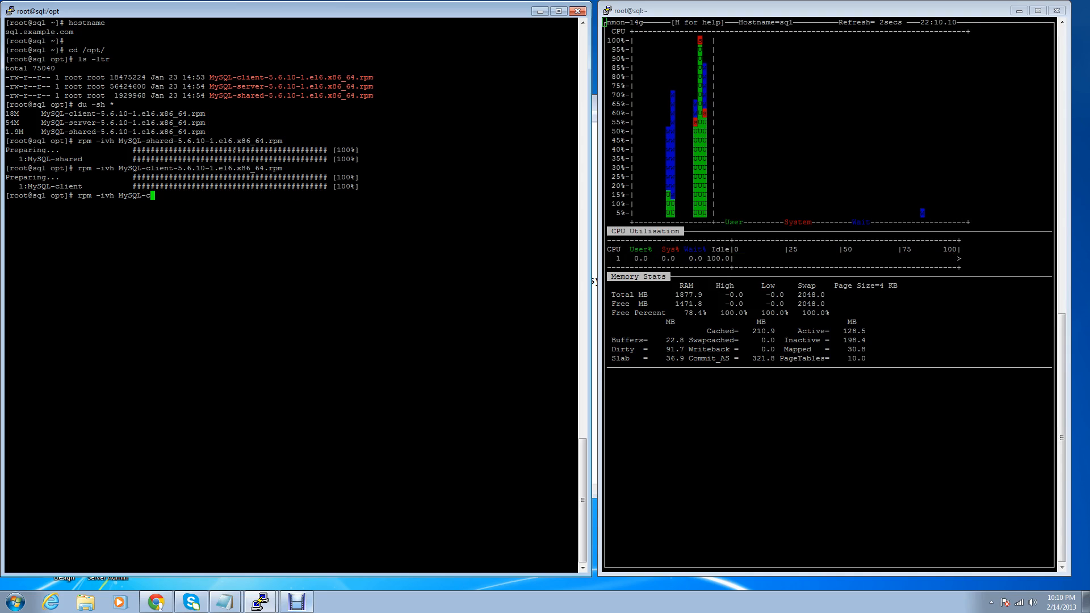
key("Return")
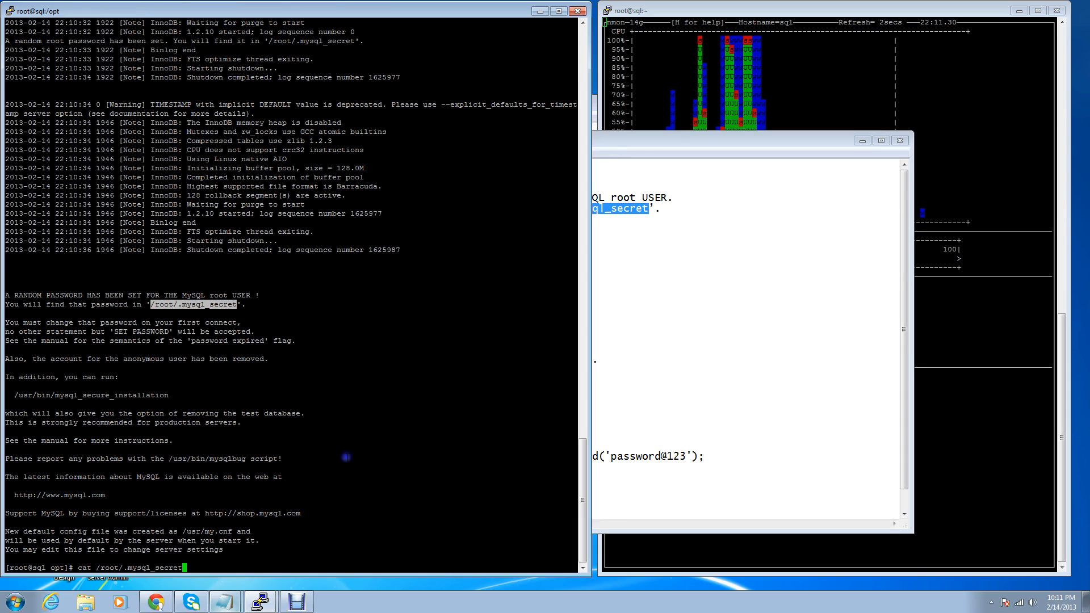
Show the generated root password from /root/.mysql_secret
key("Return")
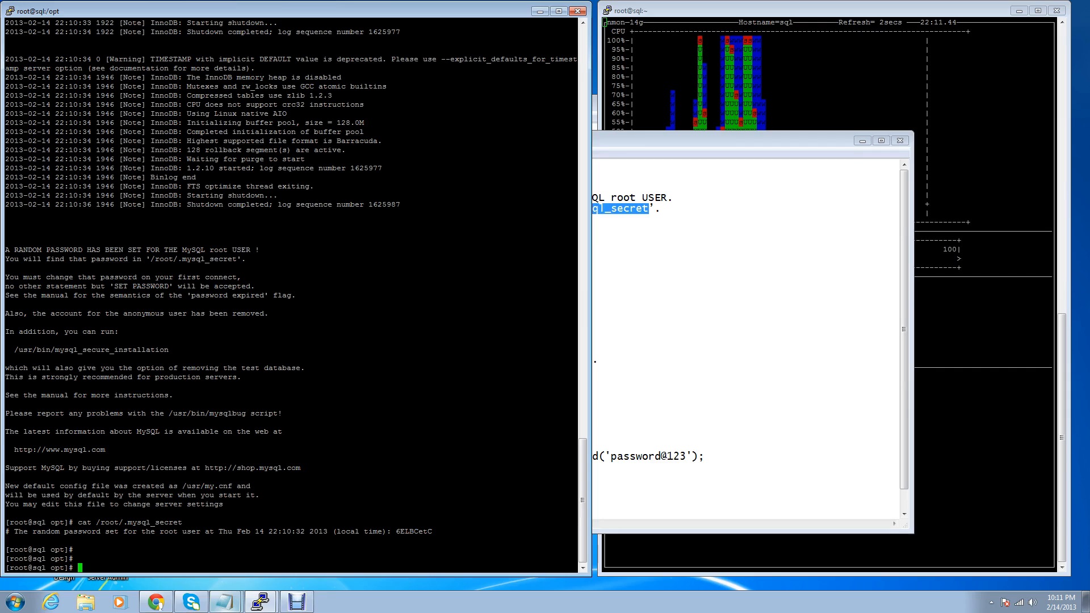
type("s")
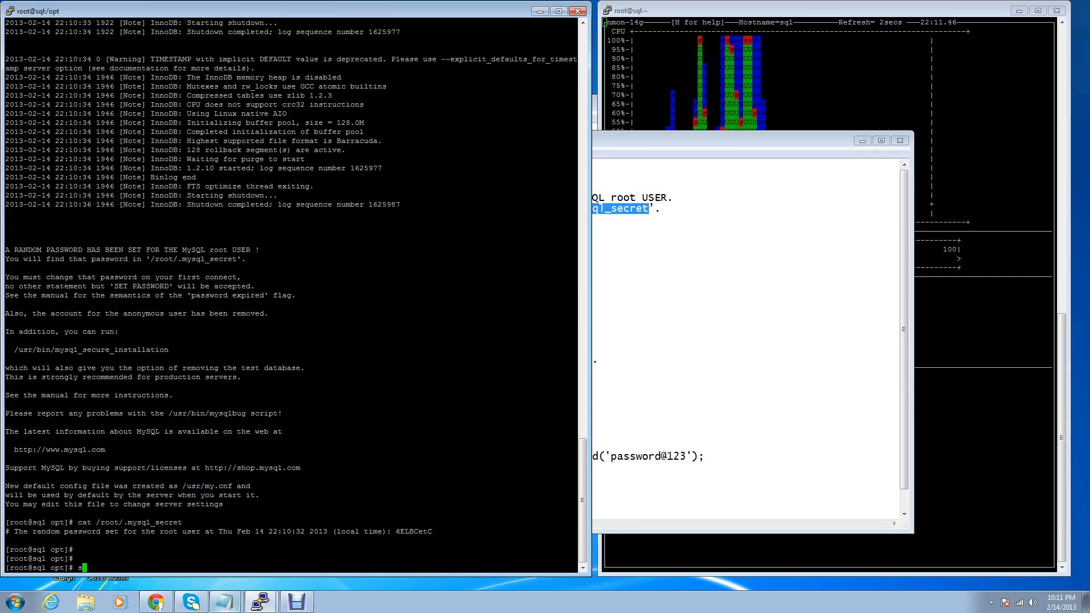
Start the mysql service, enable it with chkconfig, and nmap localhost for port 3306
type("service my")
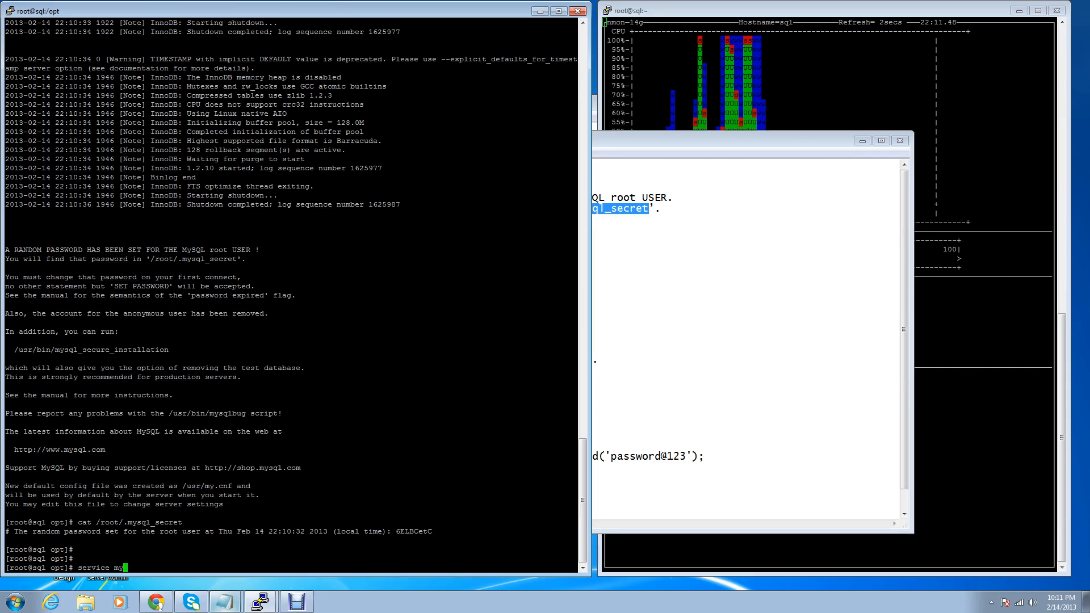
key("Return")
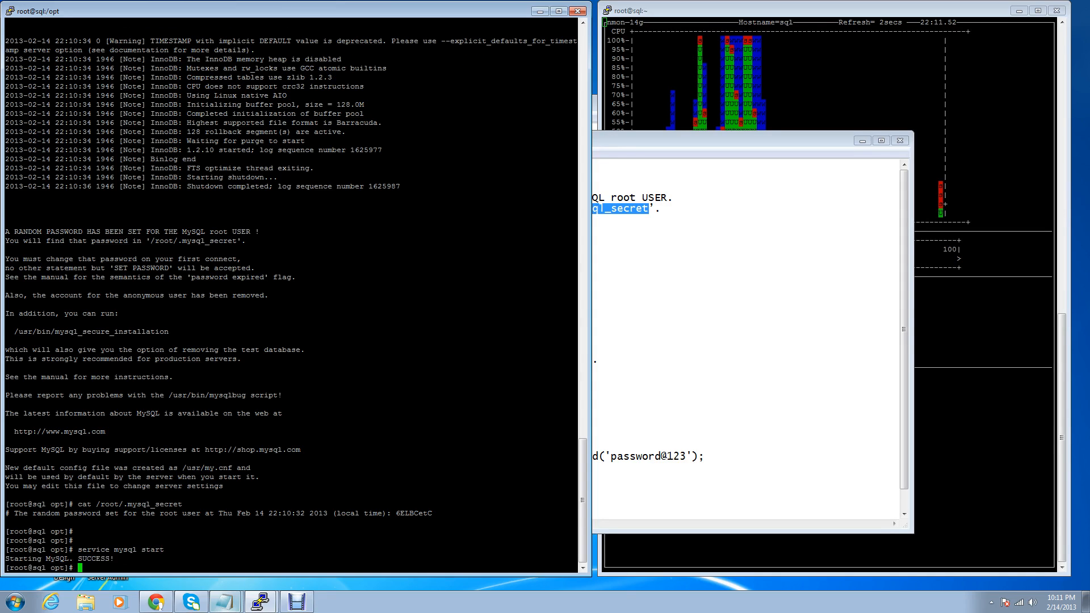
type("chkconfig mysql o")
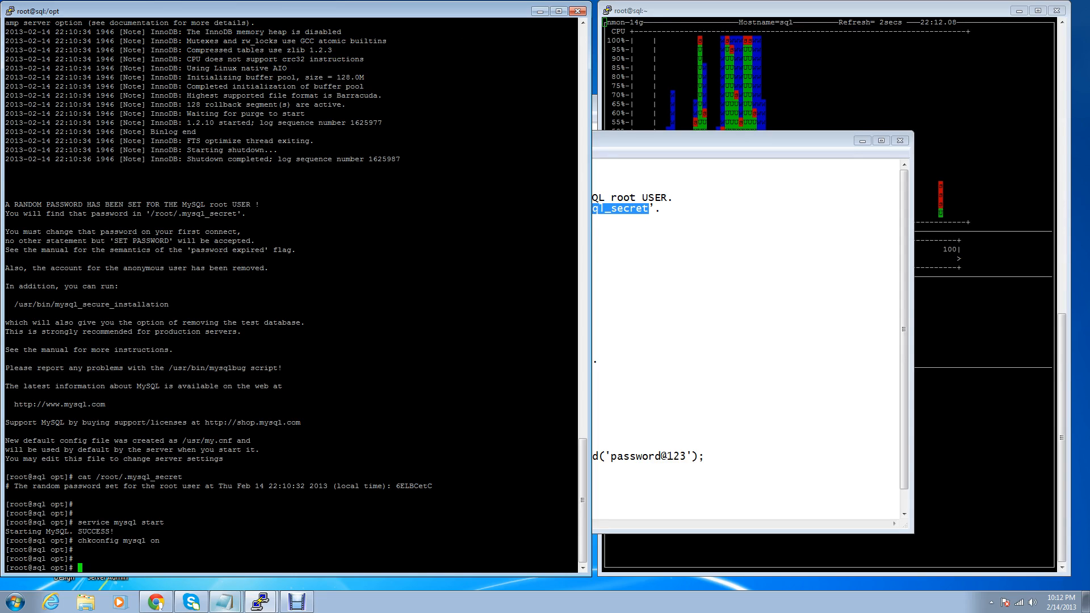
type("nmap localhost")
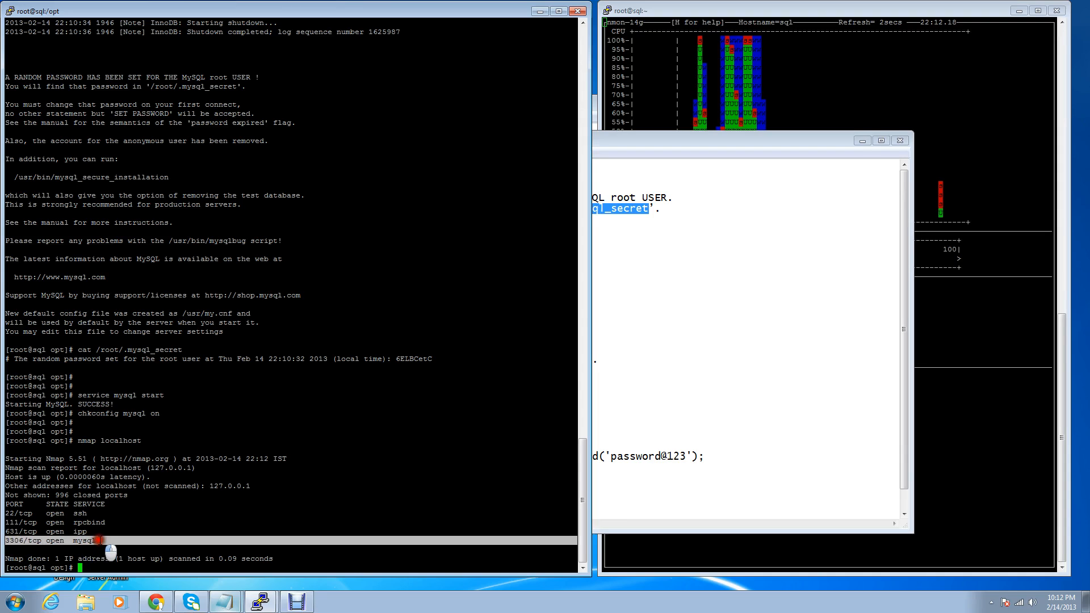
mouse_move(368, 533)
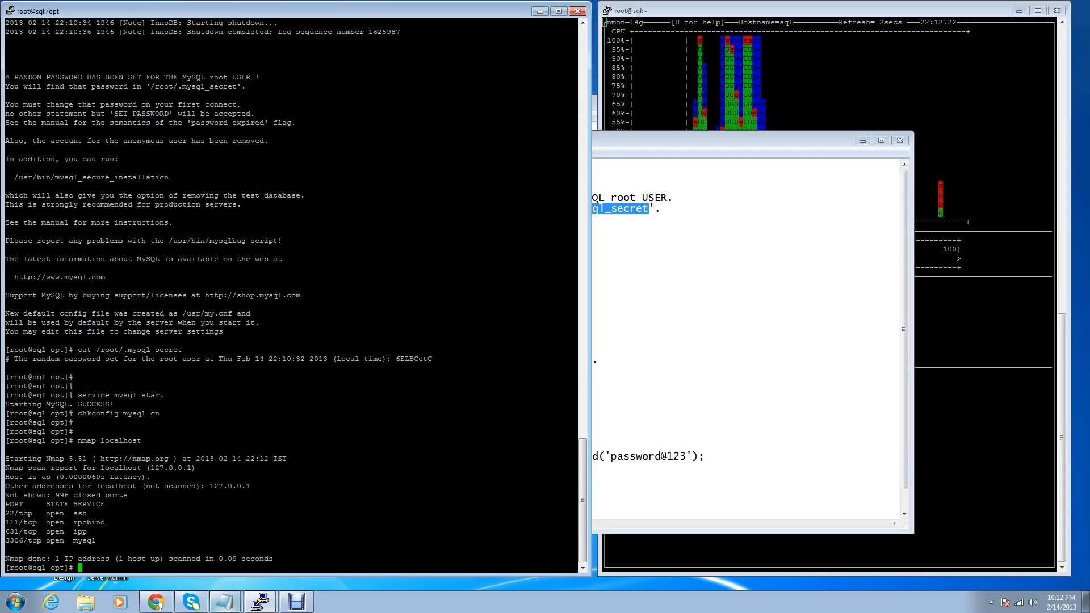
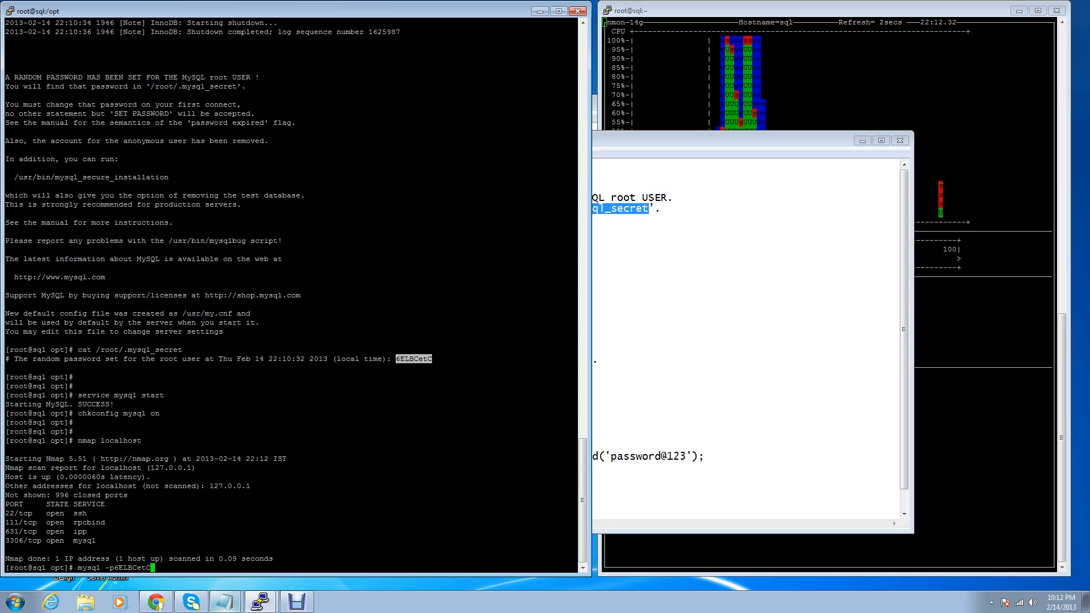
key("Return")
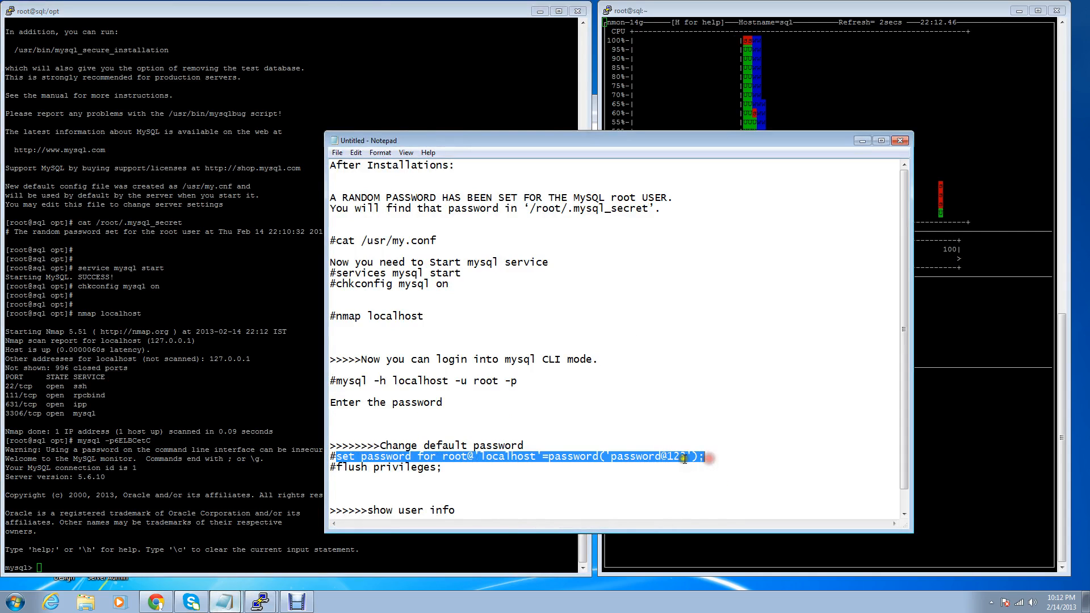
right_click(684, 458)
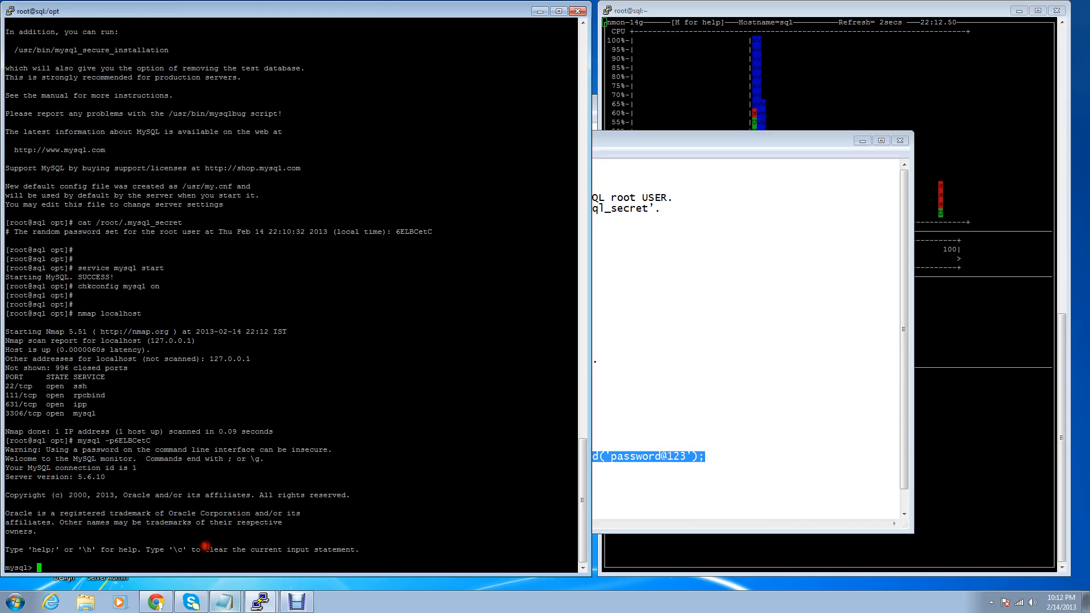
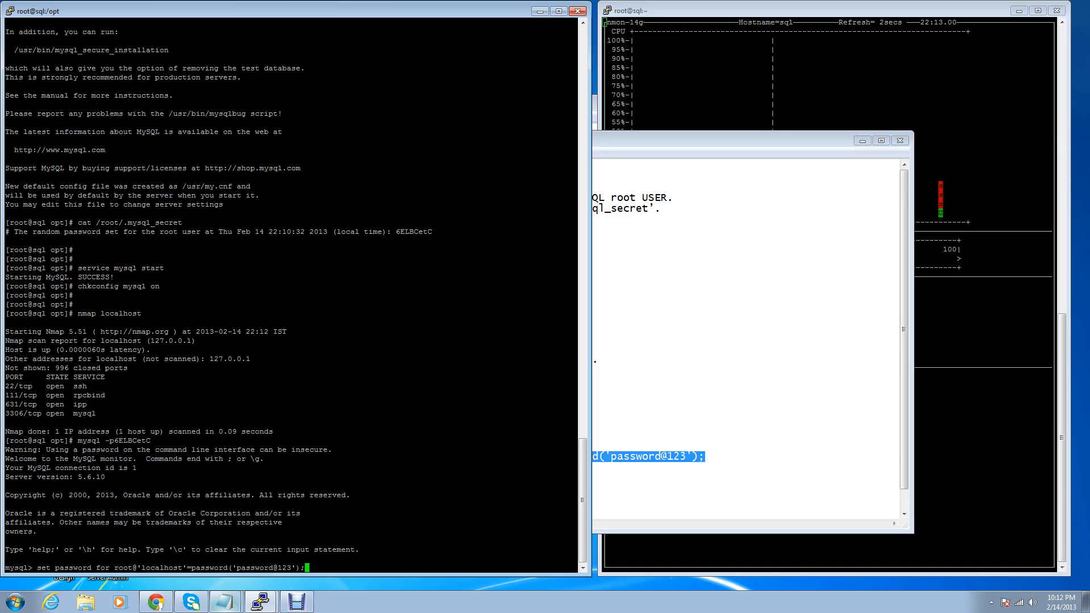
key("Return")
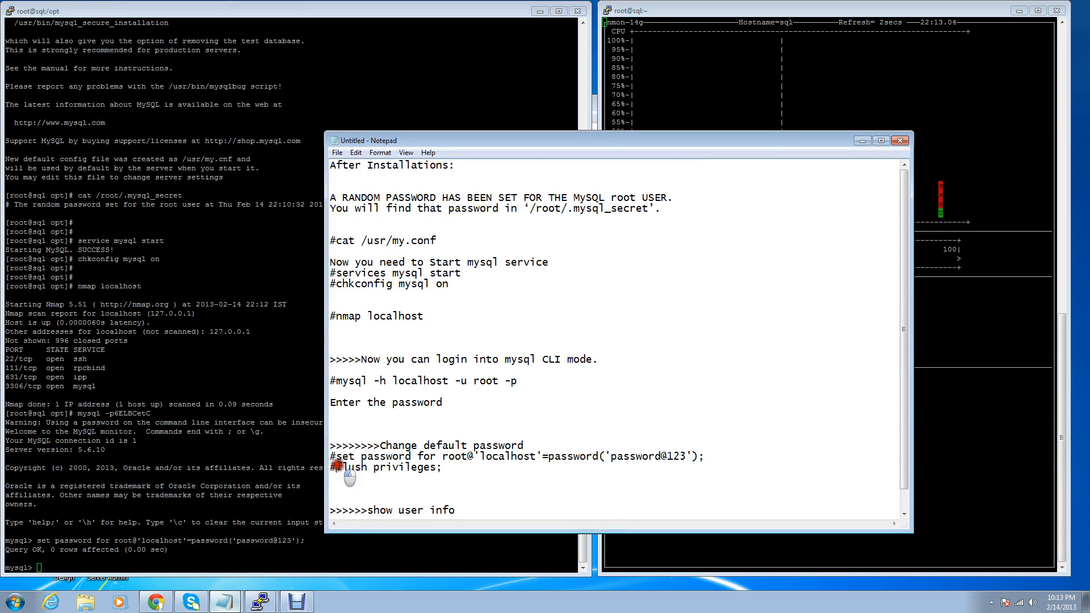
Flush privileges and exit the MySQL client
double_click(382, 468)
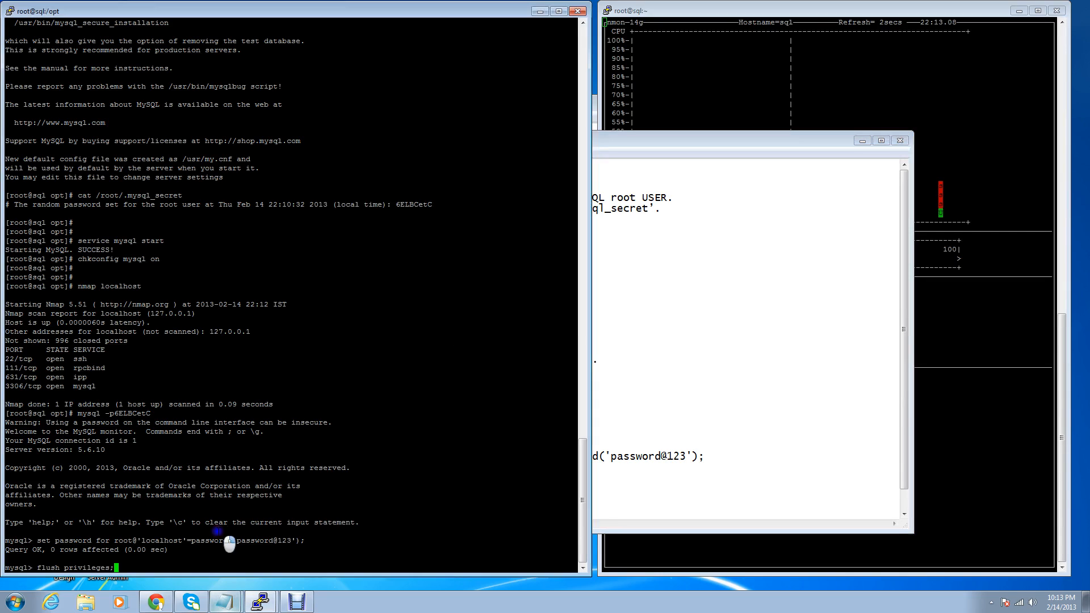
key("Return")
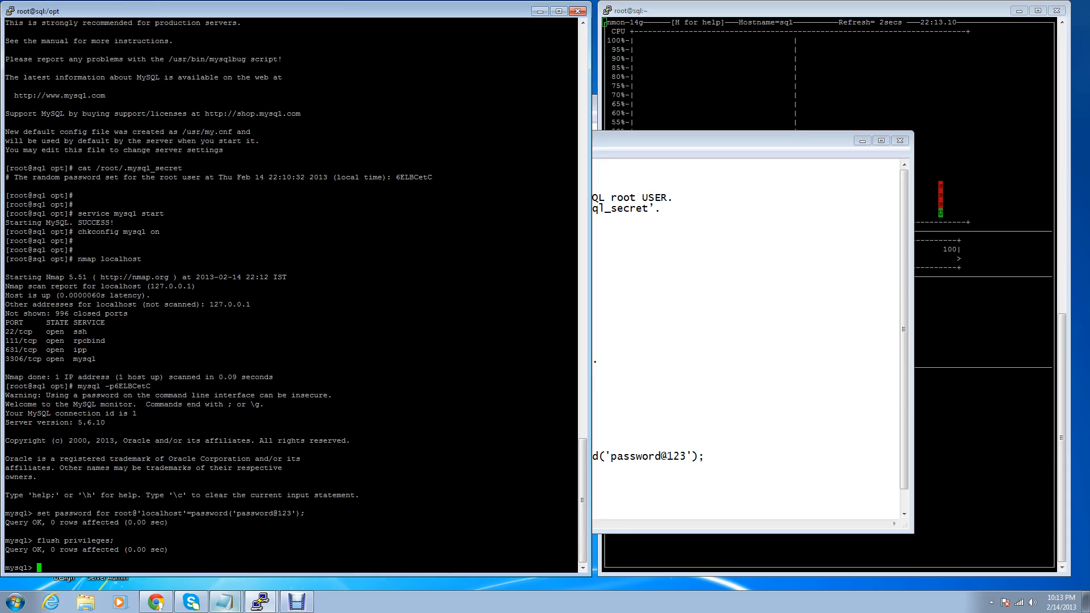
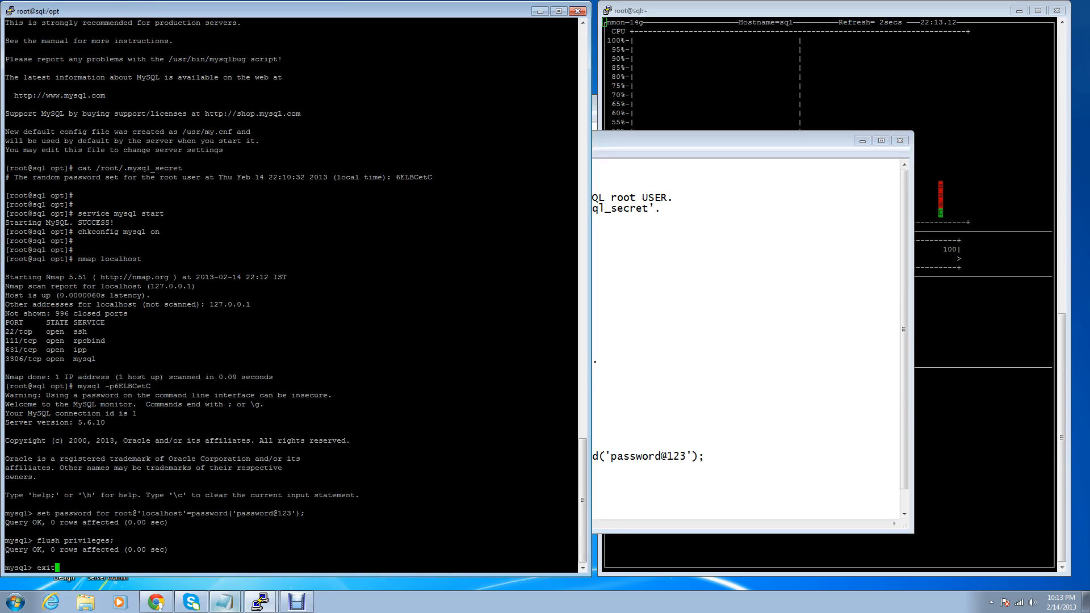
key("Return")
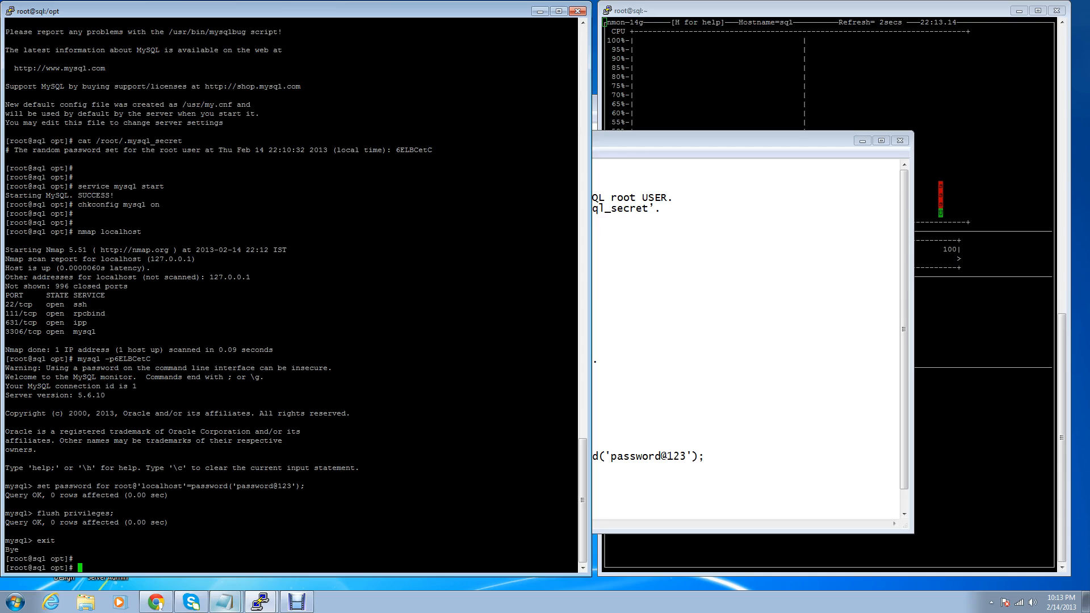
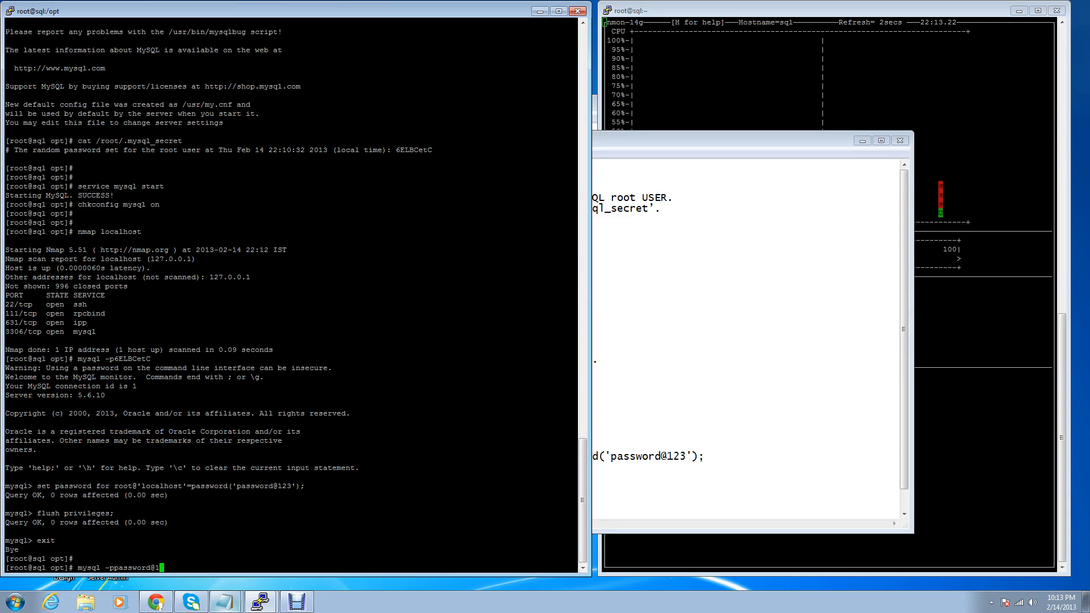
key("Return")
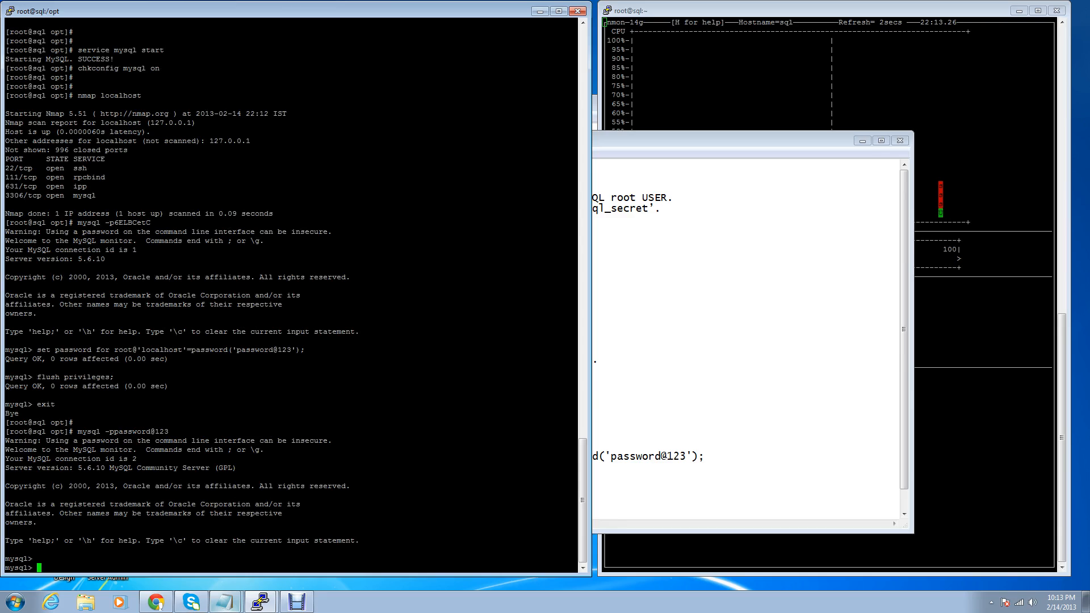
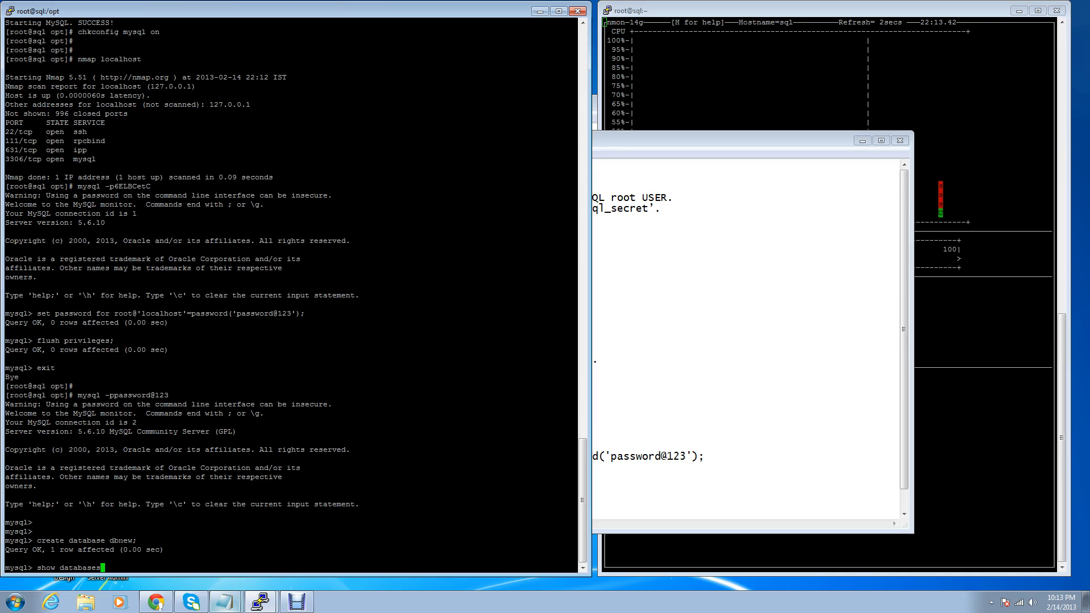
key("Return")
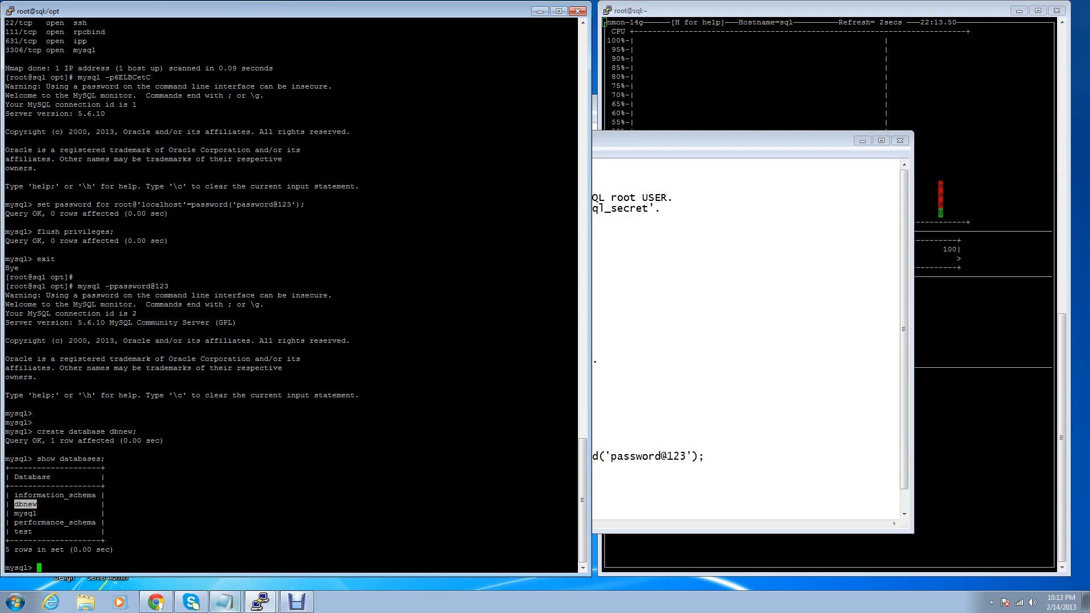
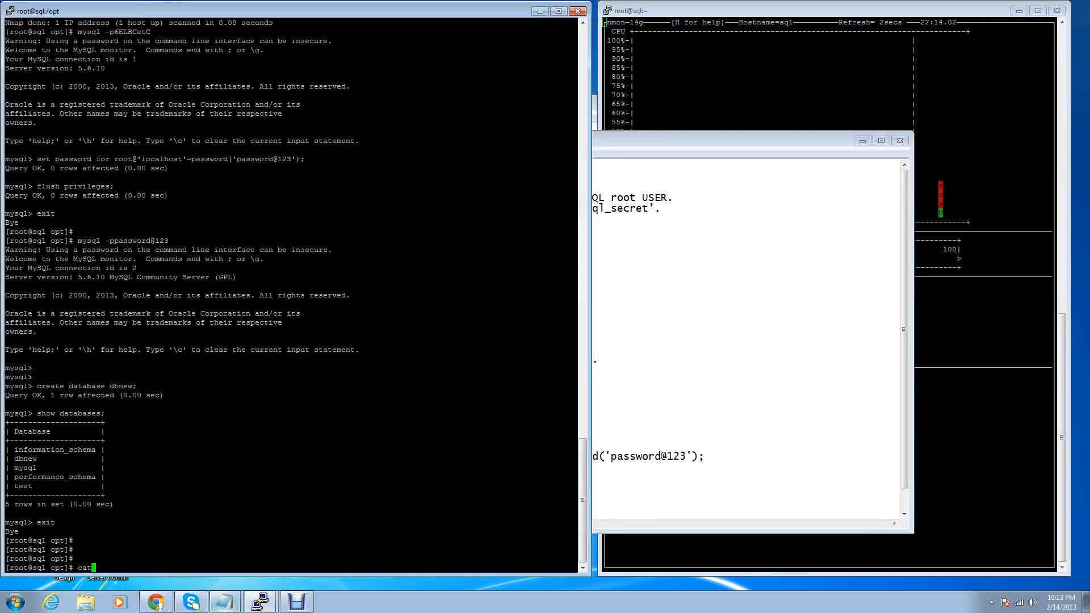
Display the MySQL configuration file /usr/my.cnf
type("/etc/my")
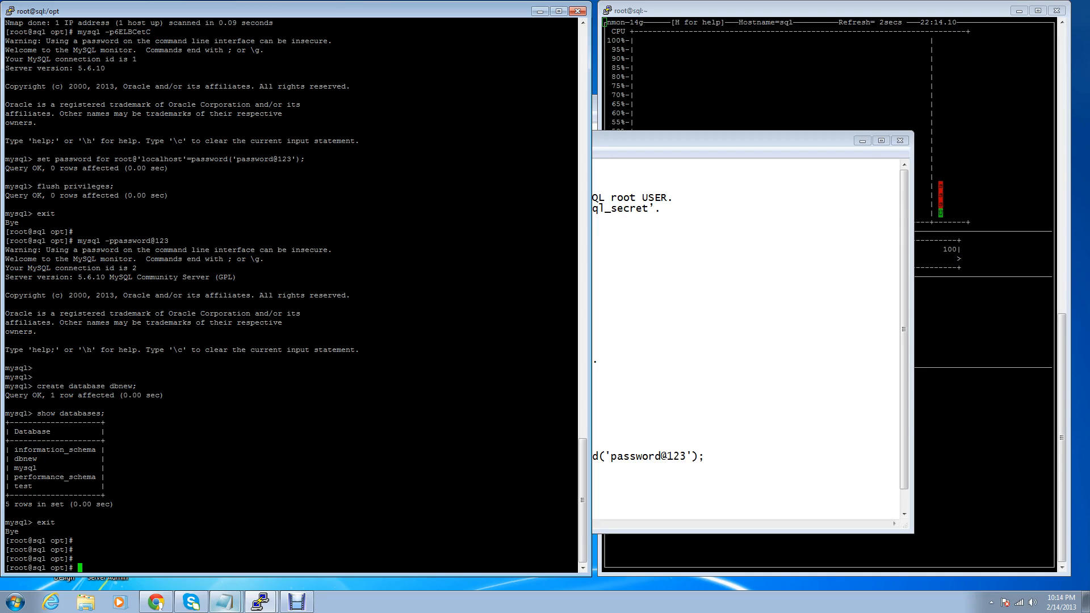
type("cat /usr/")
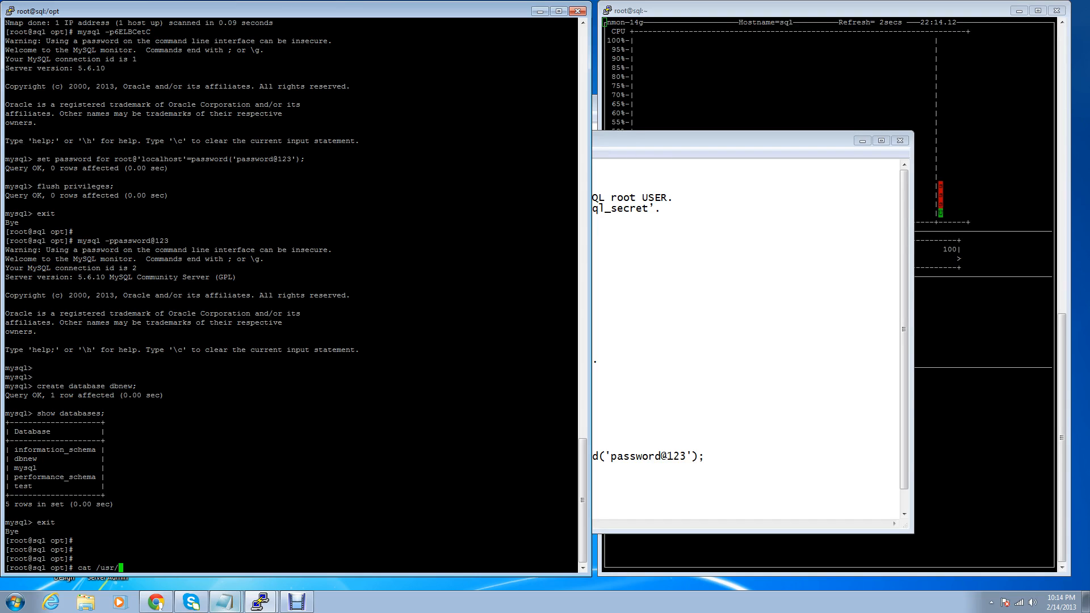
key("Return")
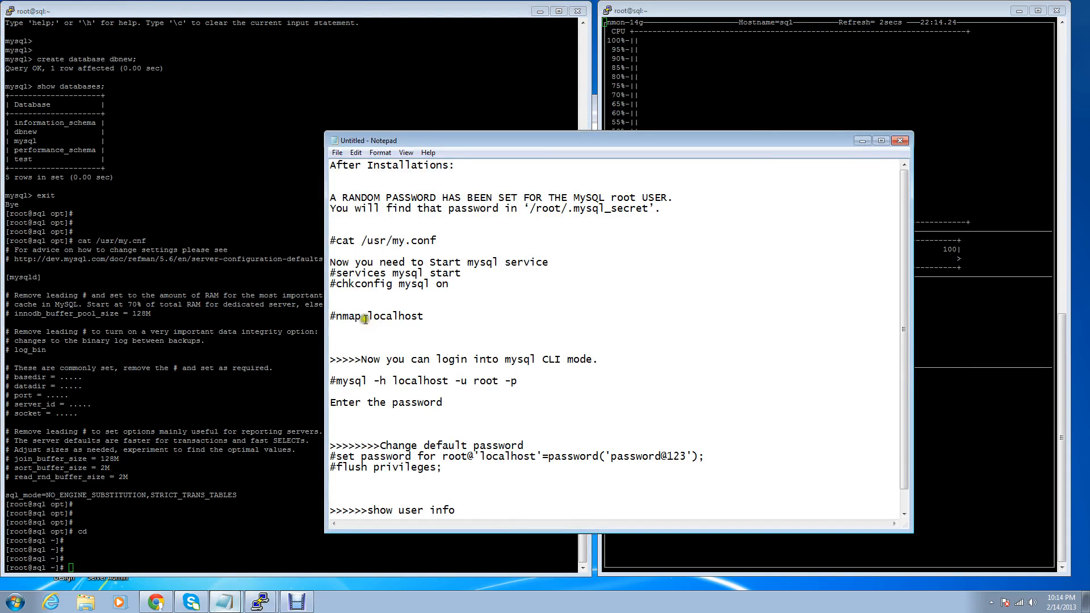
mouse_move(484, 295)
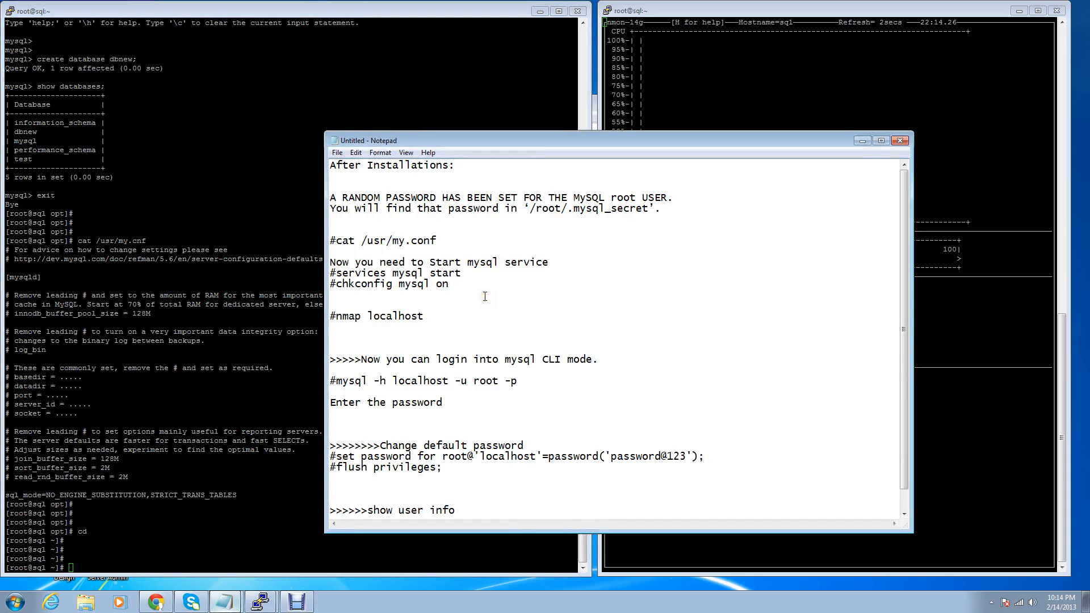
mouse_move(458, 301)
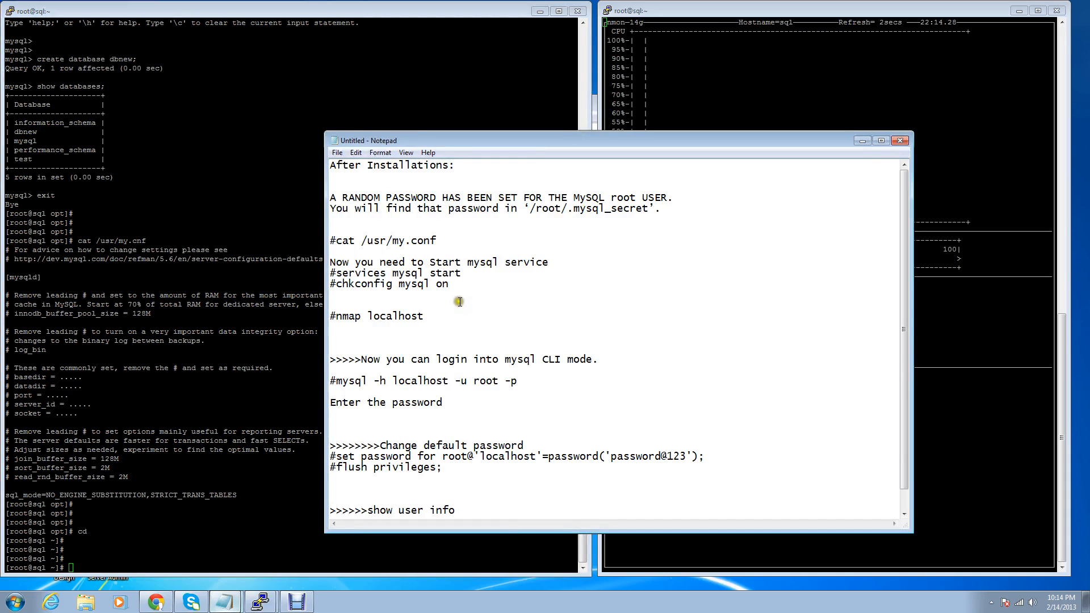
mouse_move(449, 325)
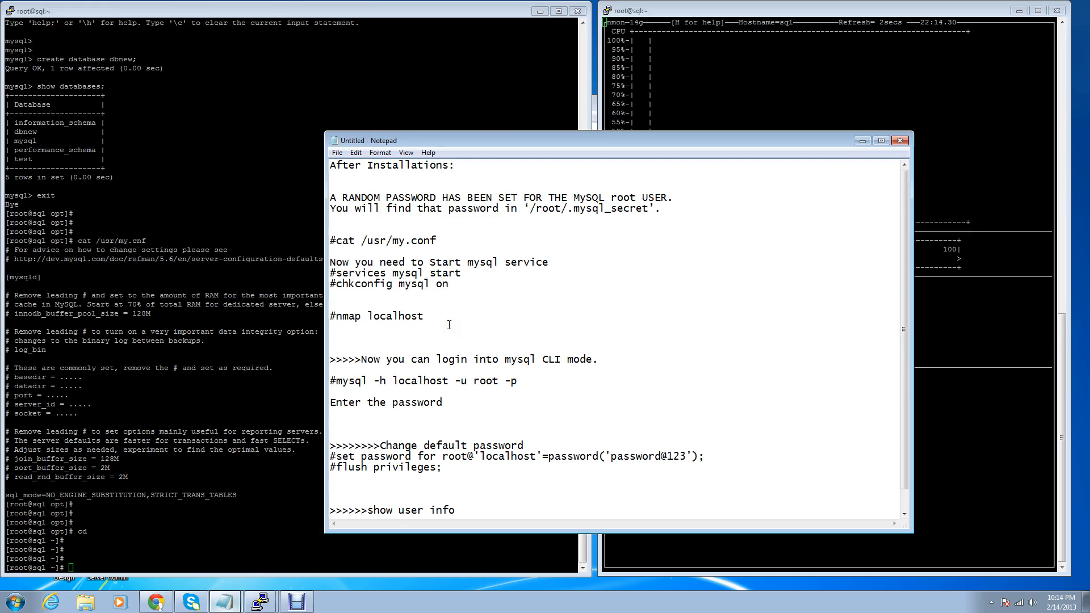